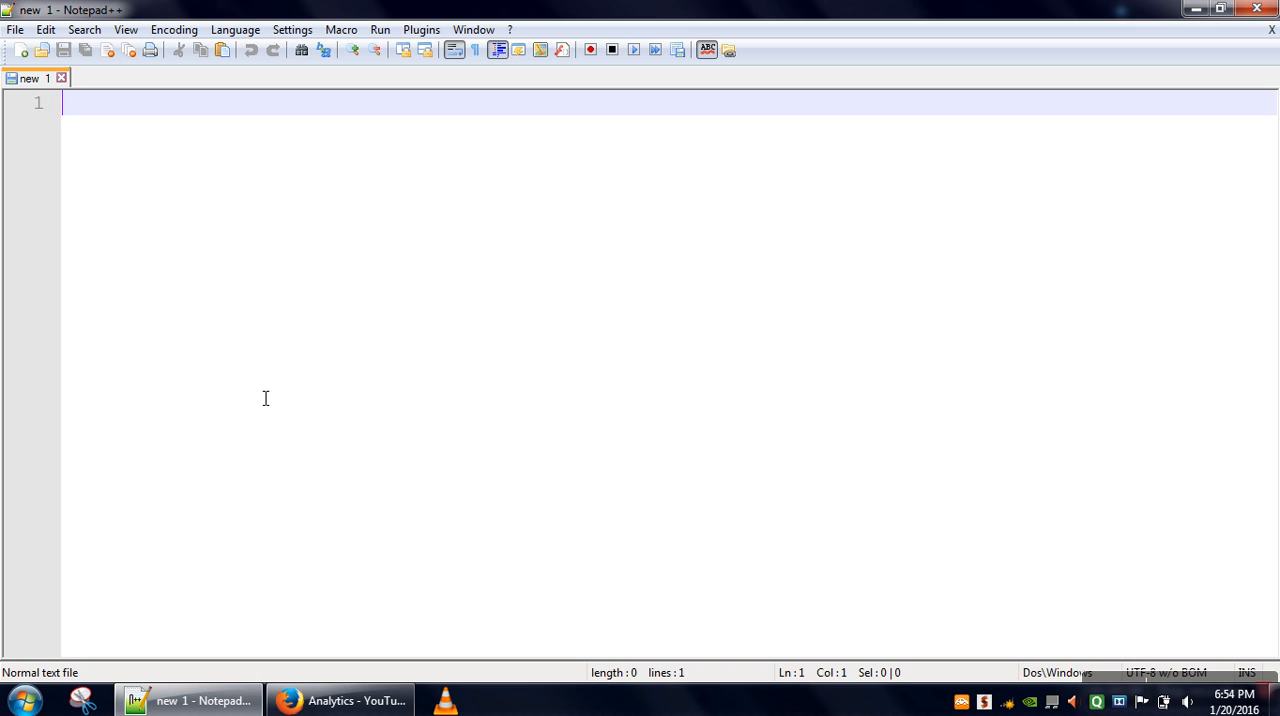
Write class demo with a public static void main(String arg[]) method header.
{"action": "type", "text": "cla"}
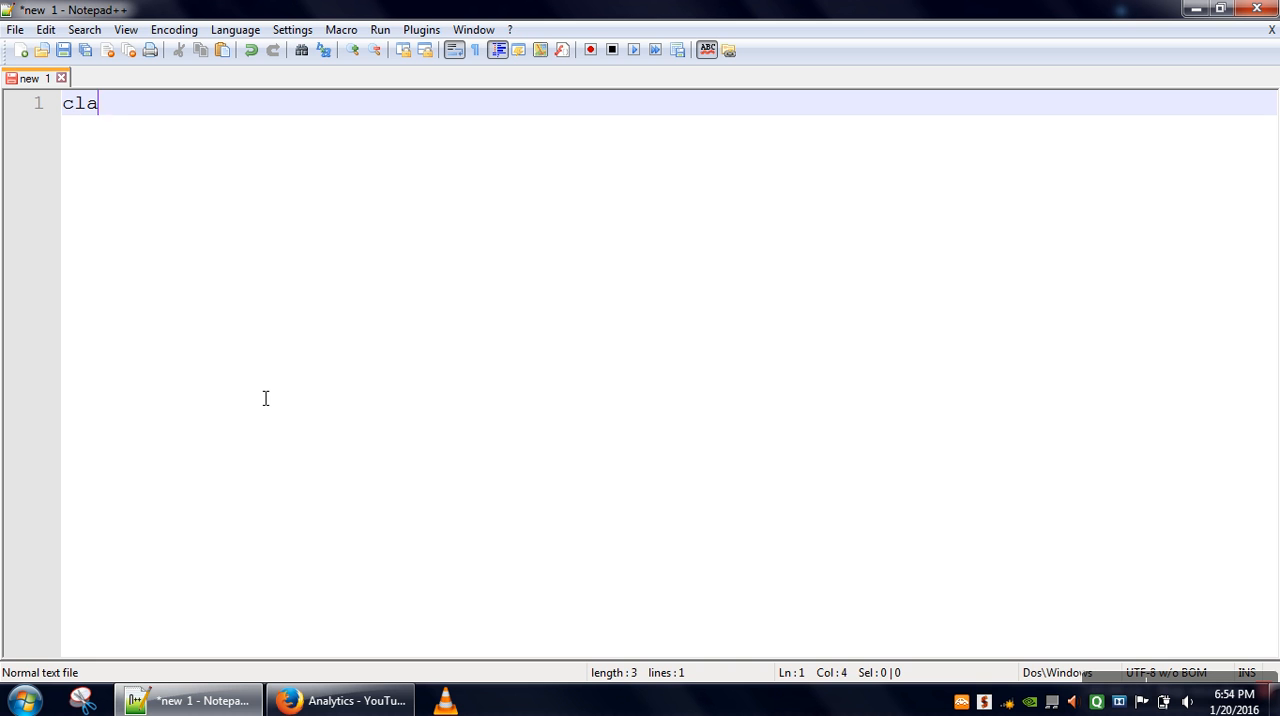
{"action": "type", "text": "ss"}
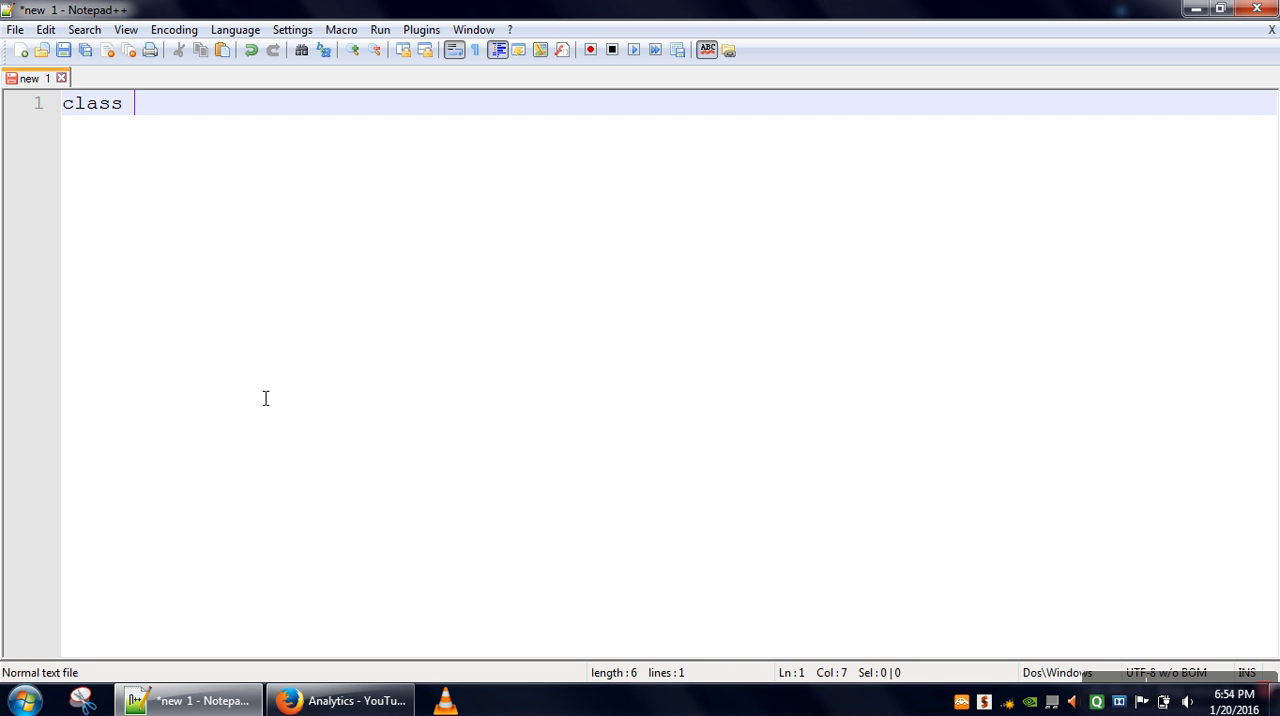
{"action": "type", "text": "demo"}
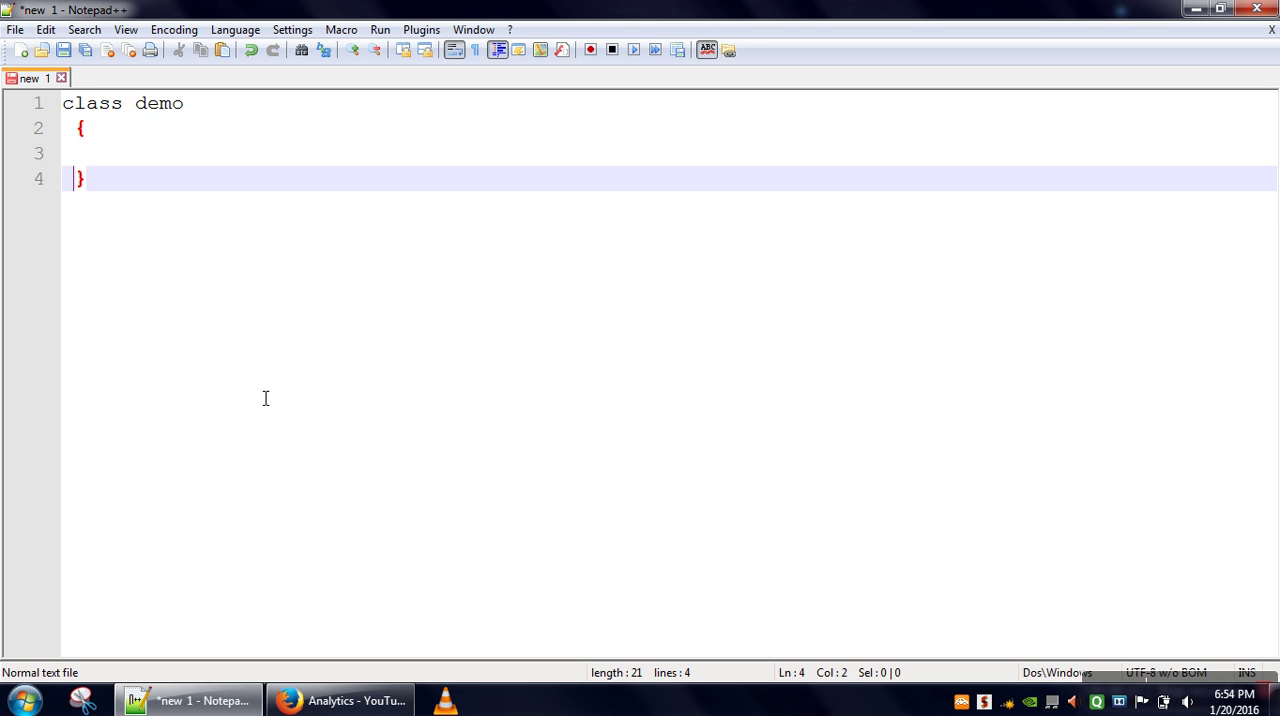
{"action": "type", "text": "p"}
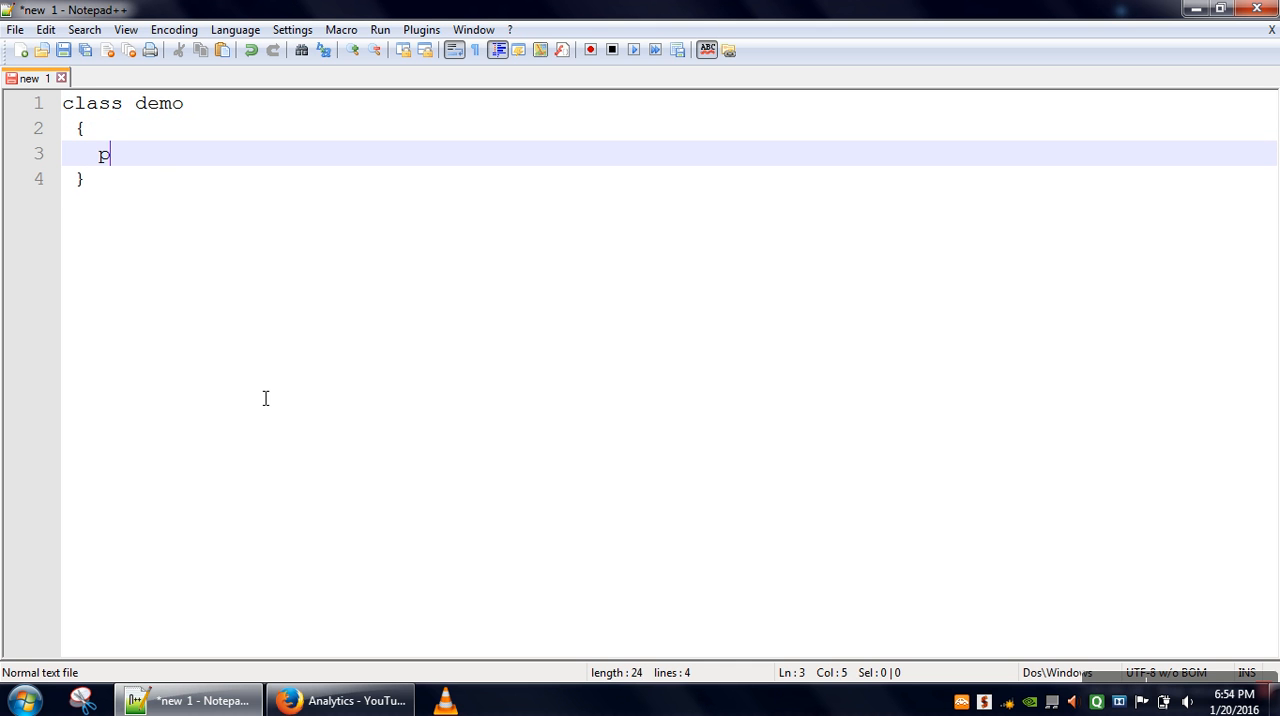
{"action": "type", "text": "ublic stati"}
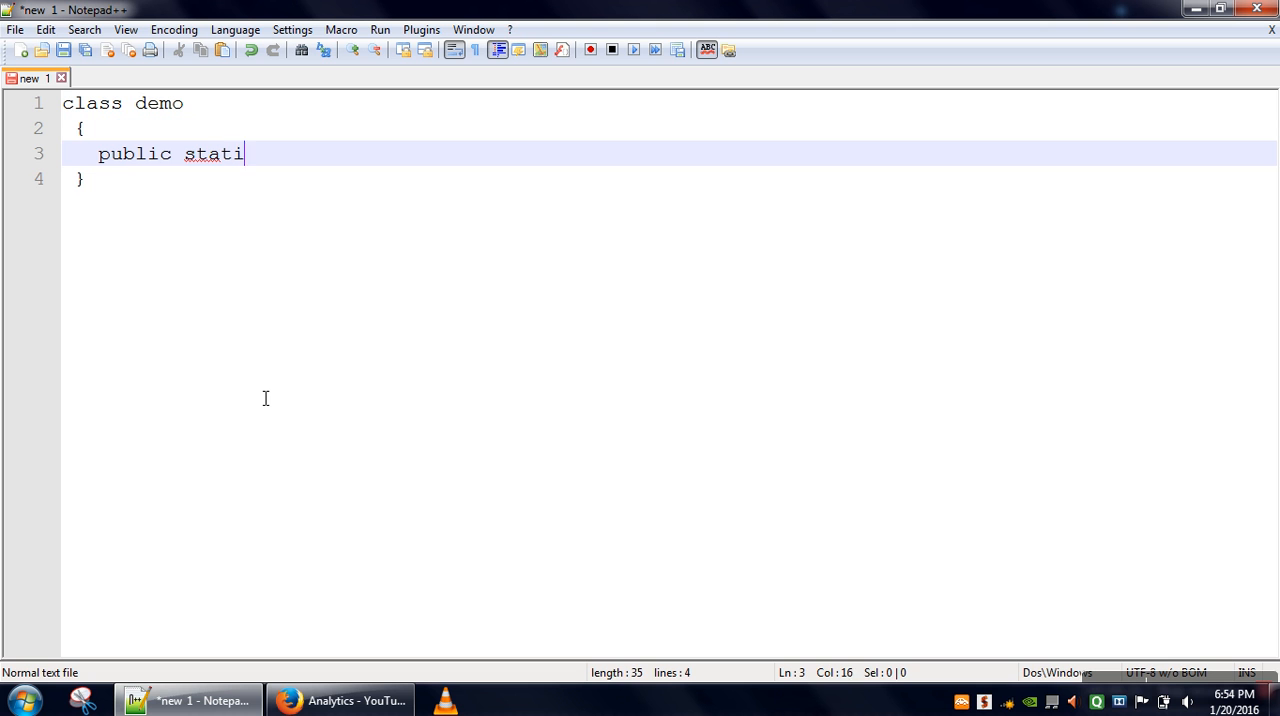
{"action": "type", "text": "c void main(S"}
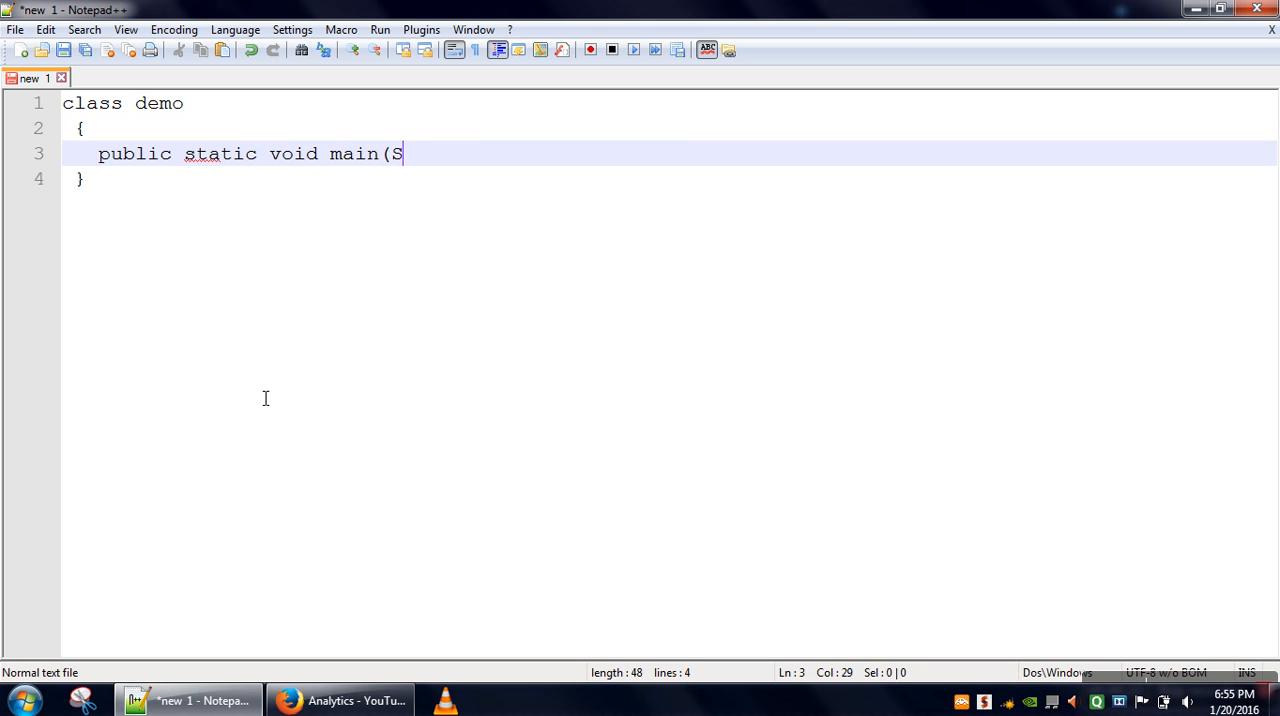
{"action": "type", "text": "tring arg]"}
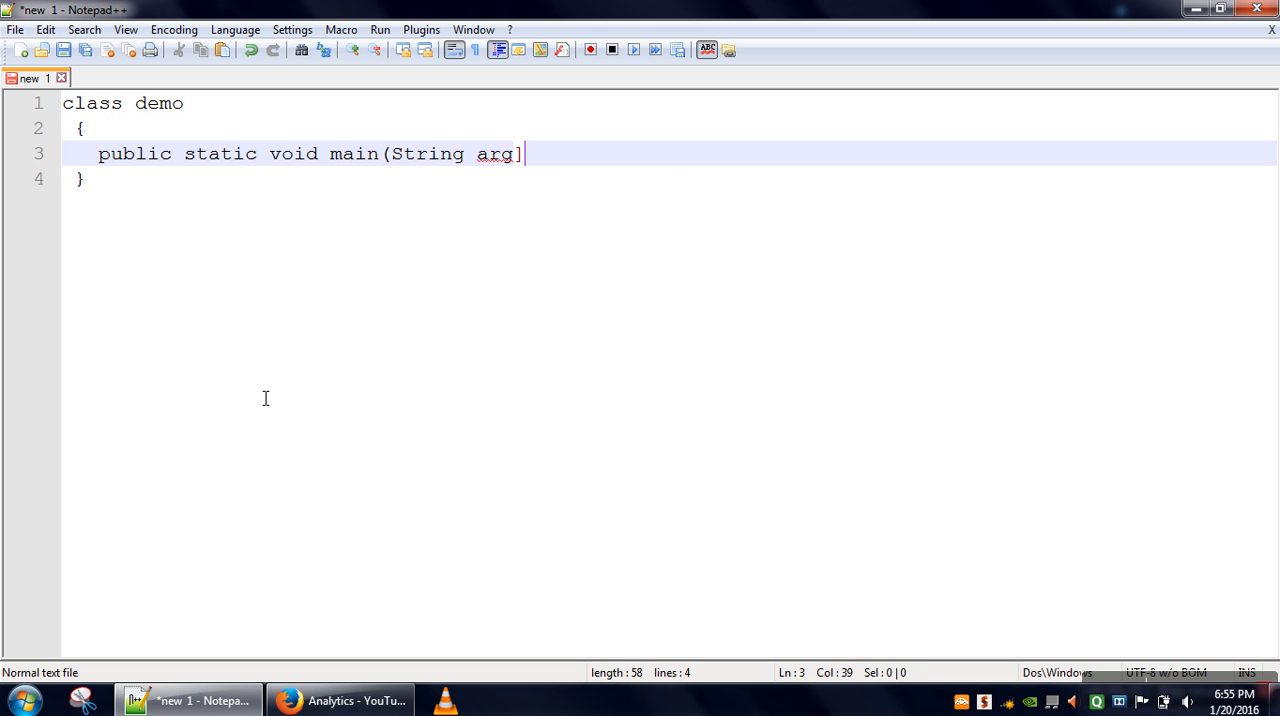
{"action": "type", "text": "["}
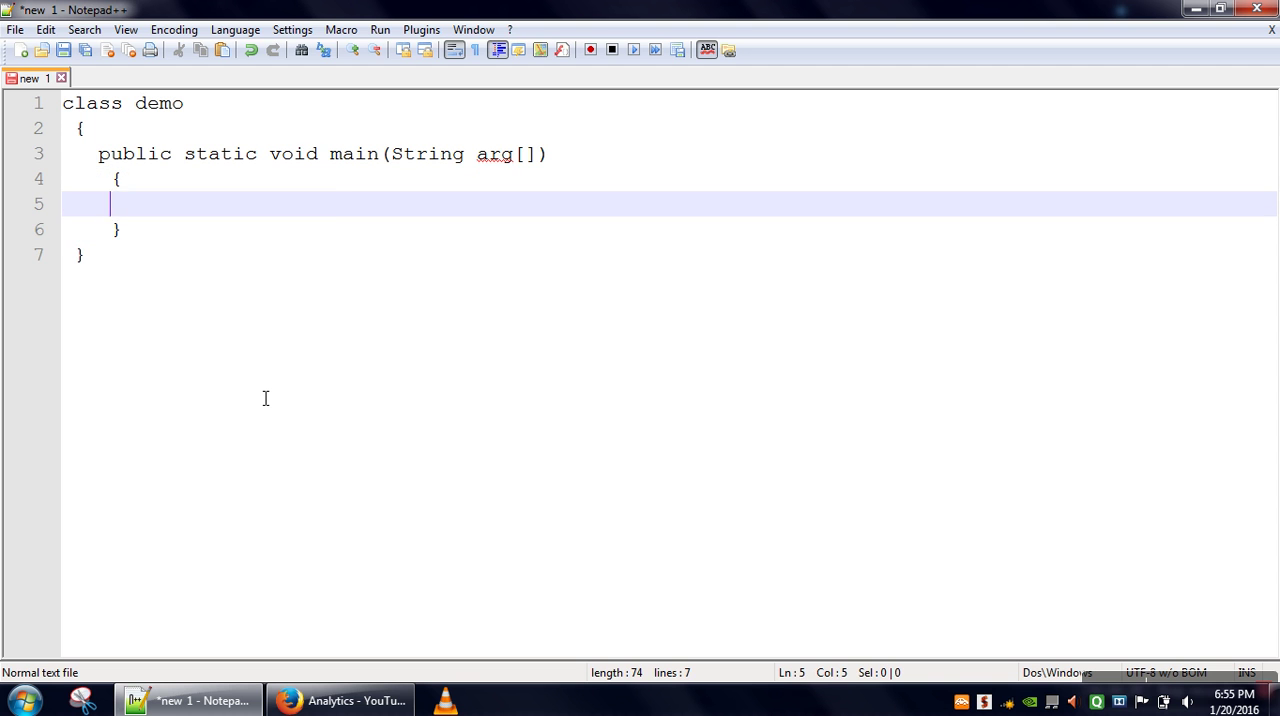
Add the statement System.out.println("Hello world"); inside main.
{"action": "type", "text": "System"}
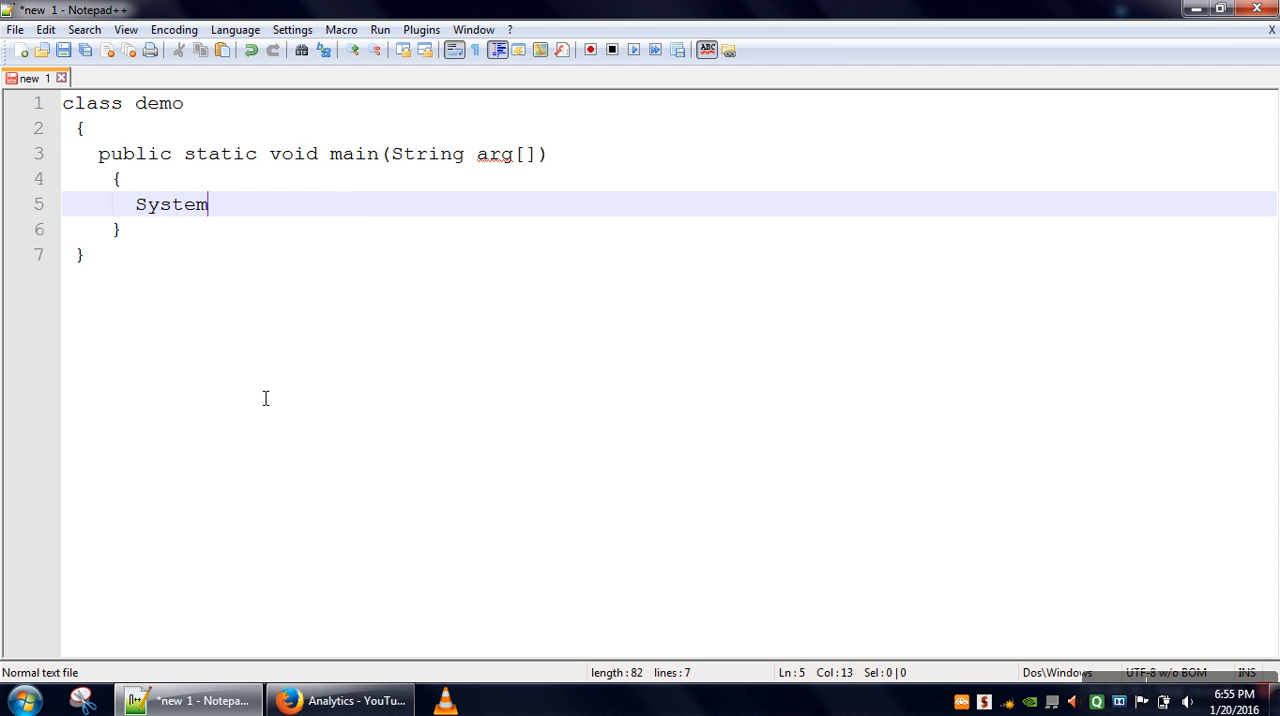
{"action": "type", "text": ".out.println("}
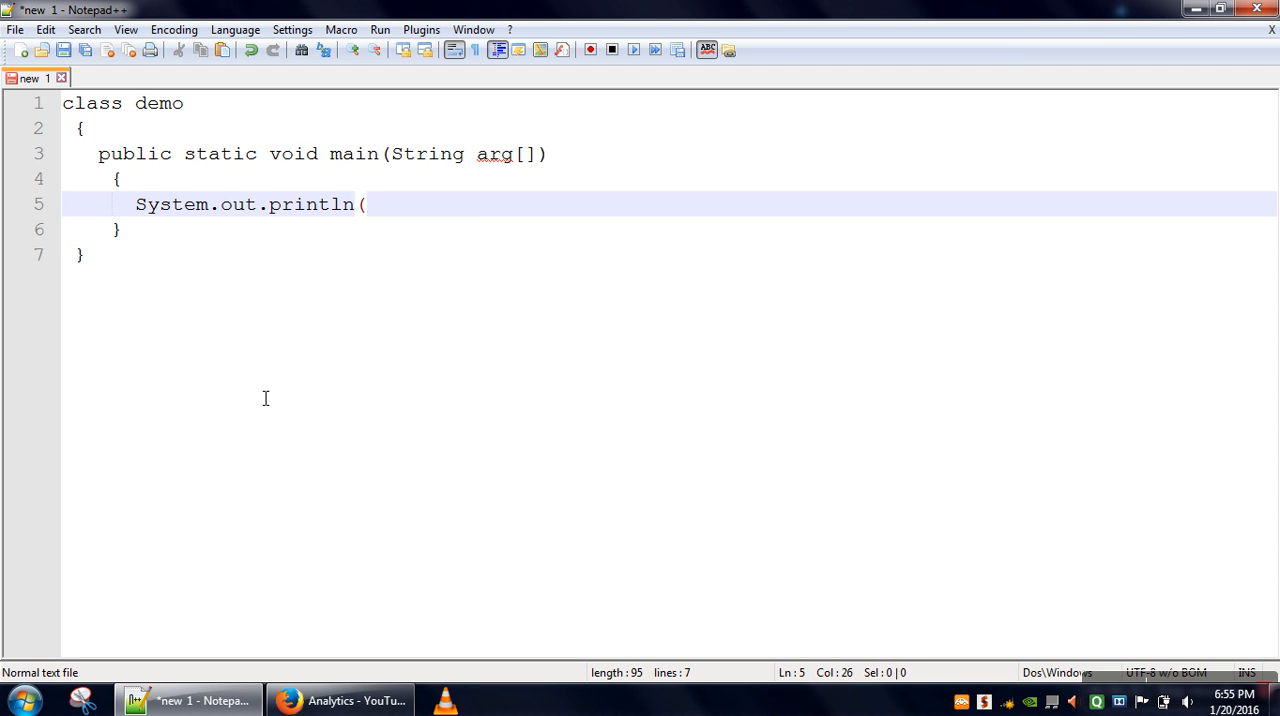
{"action": "type", "text": "\"Hello wor"}
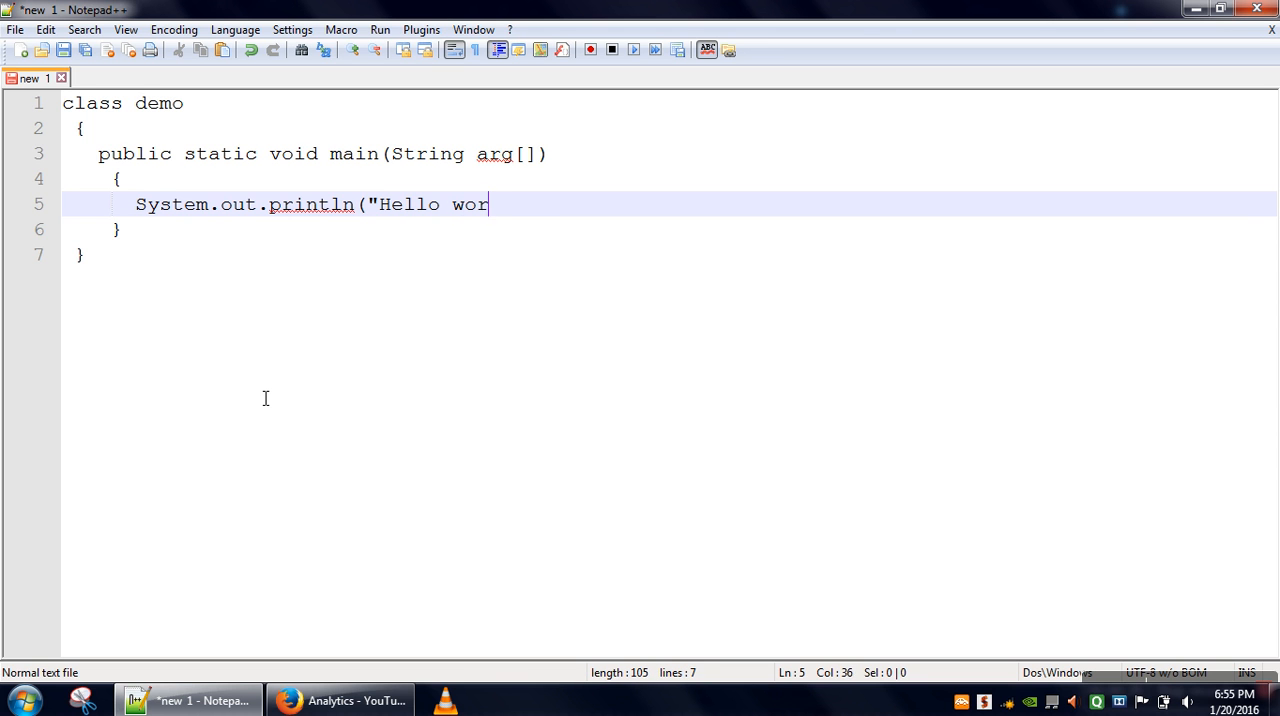
{"action": "type", "text": "ld\");"}
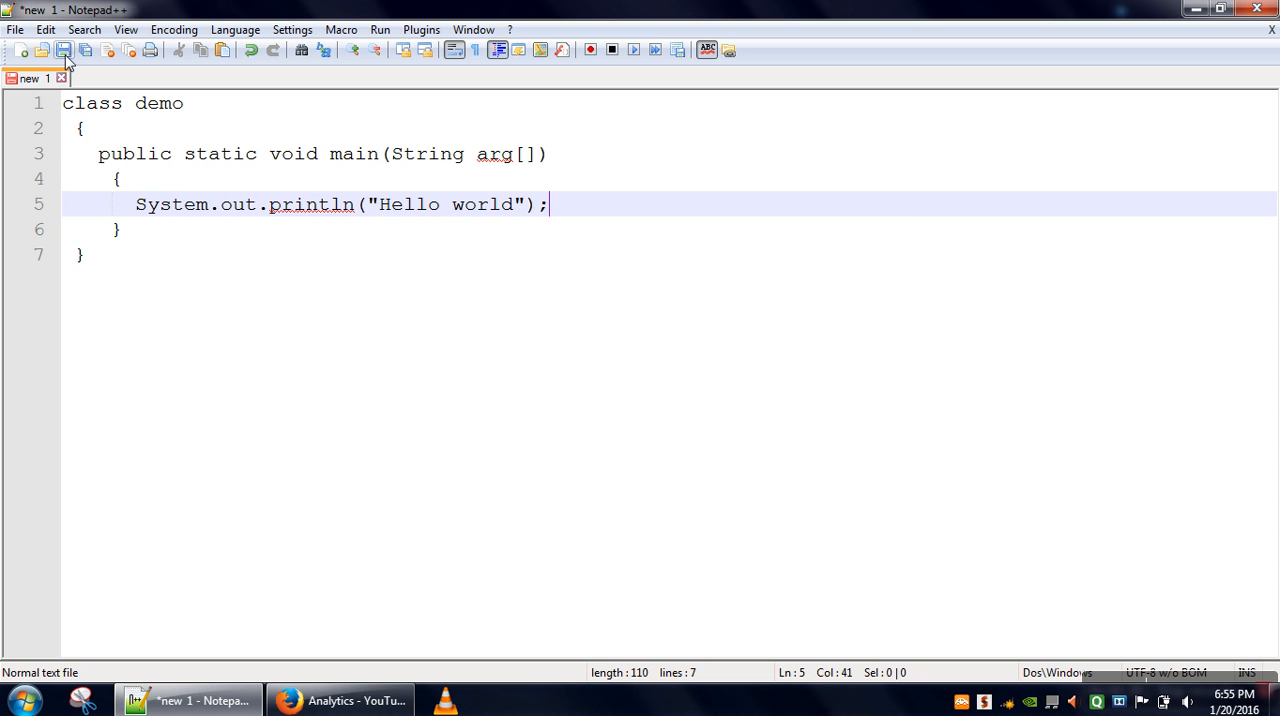
Save the class as demo.java on the Desktop, replacing the existing file.
{"action": "left_click", "coordinate": [64, 50]}
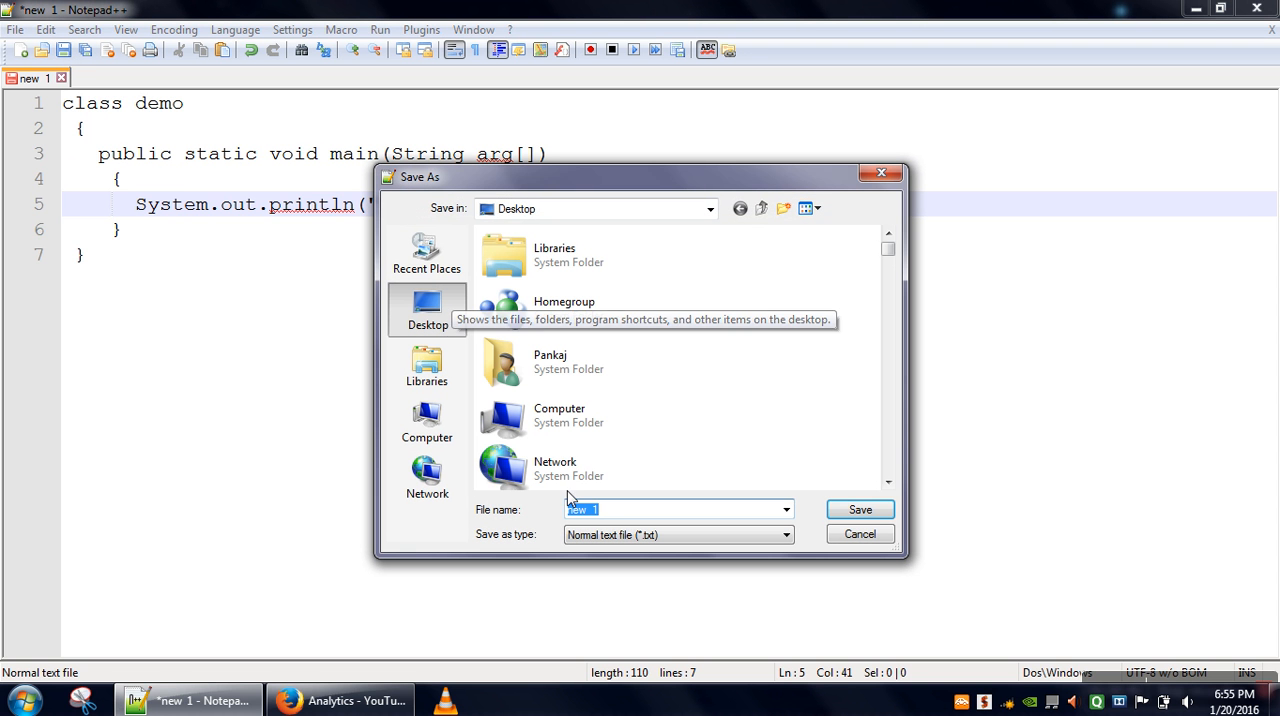
{"action": "type", "text": "demo."}
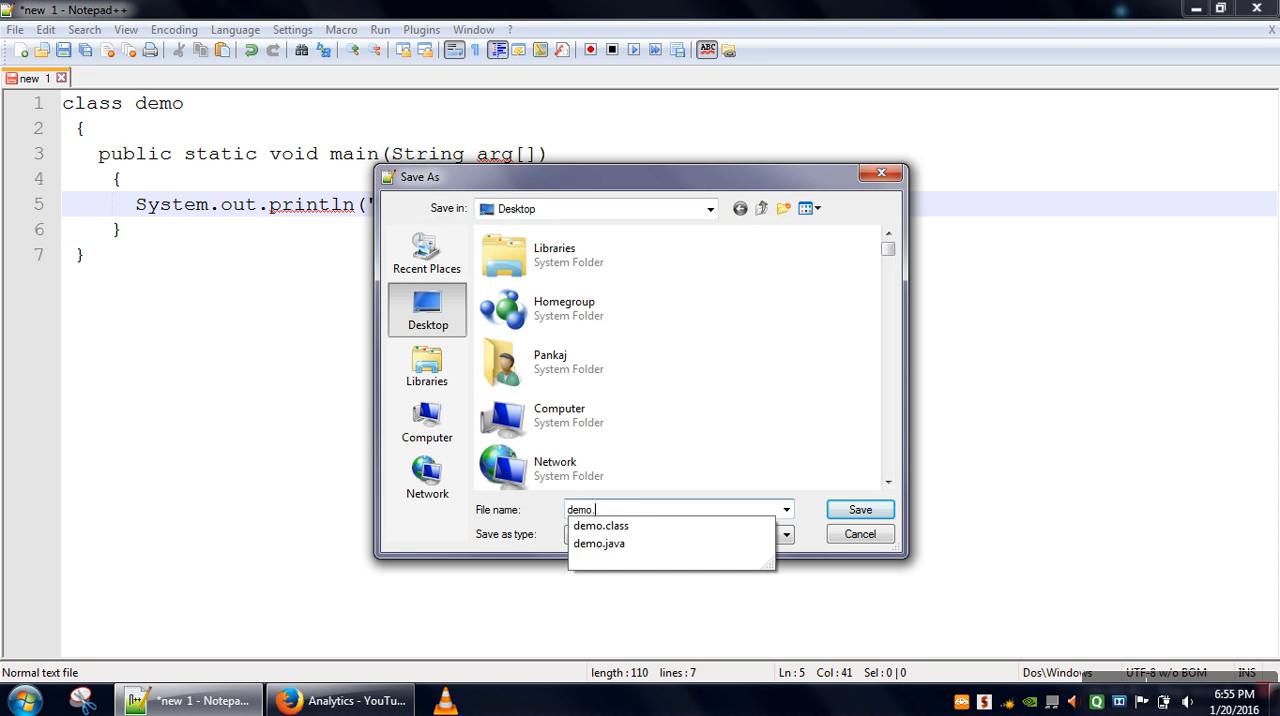
{"action": "left_click", "coordinate": [598, 544]}
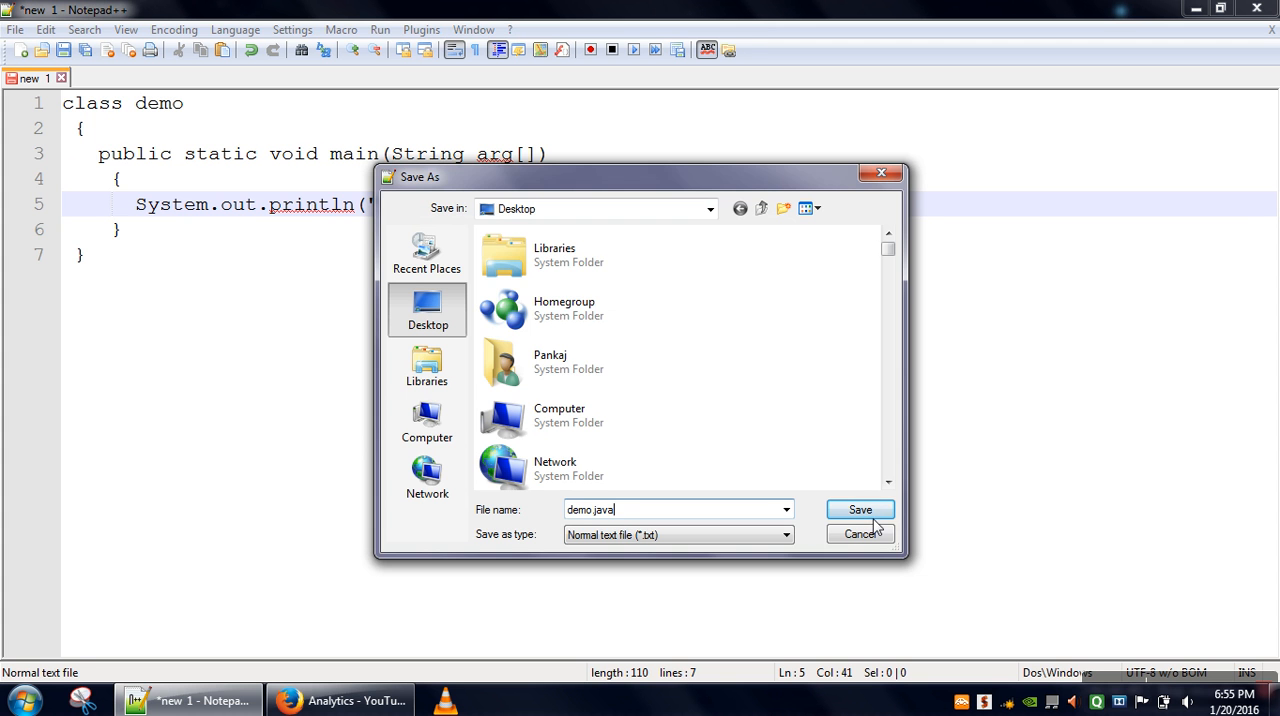
{"action": "left_click", "coordinate": [860, 508]}
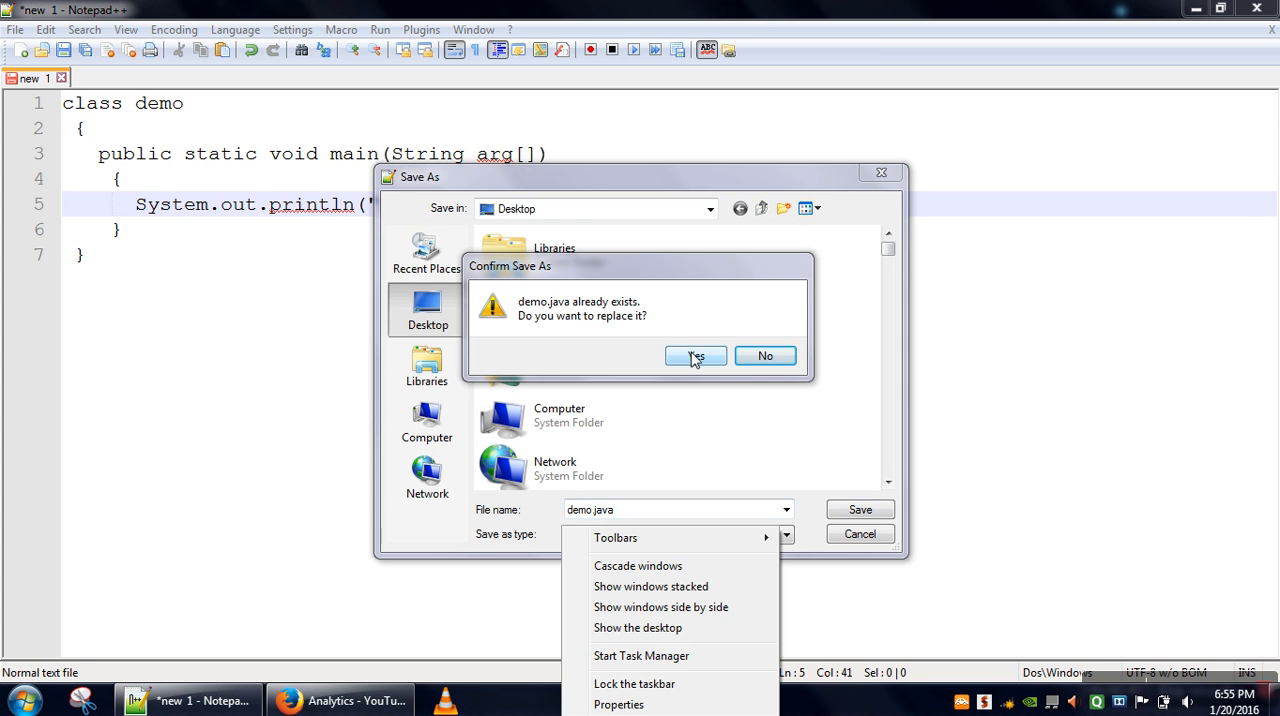
{"action": "left_click", "coordinate": [696, 356]}
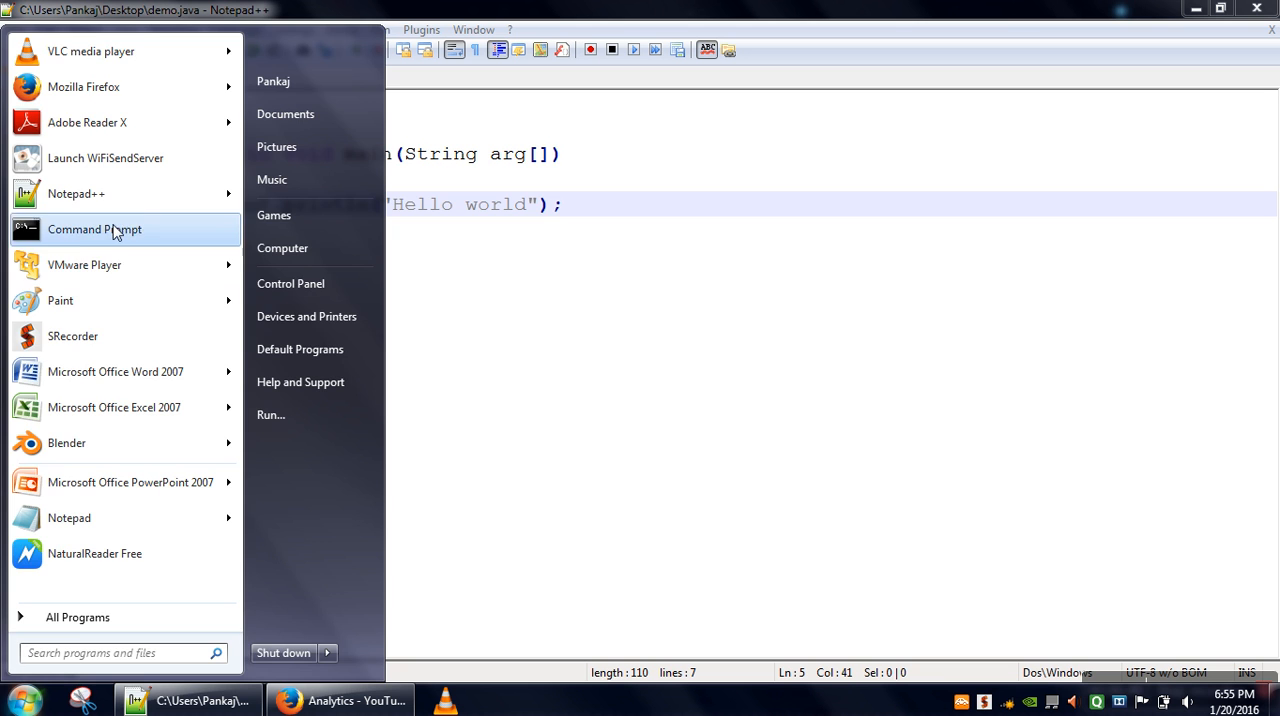
Launch Command Prompt, change directory to Desktop and begin the javac command for demo.java.
{"action": "left_click", "coordinate": [94, 228]}
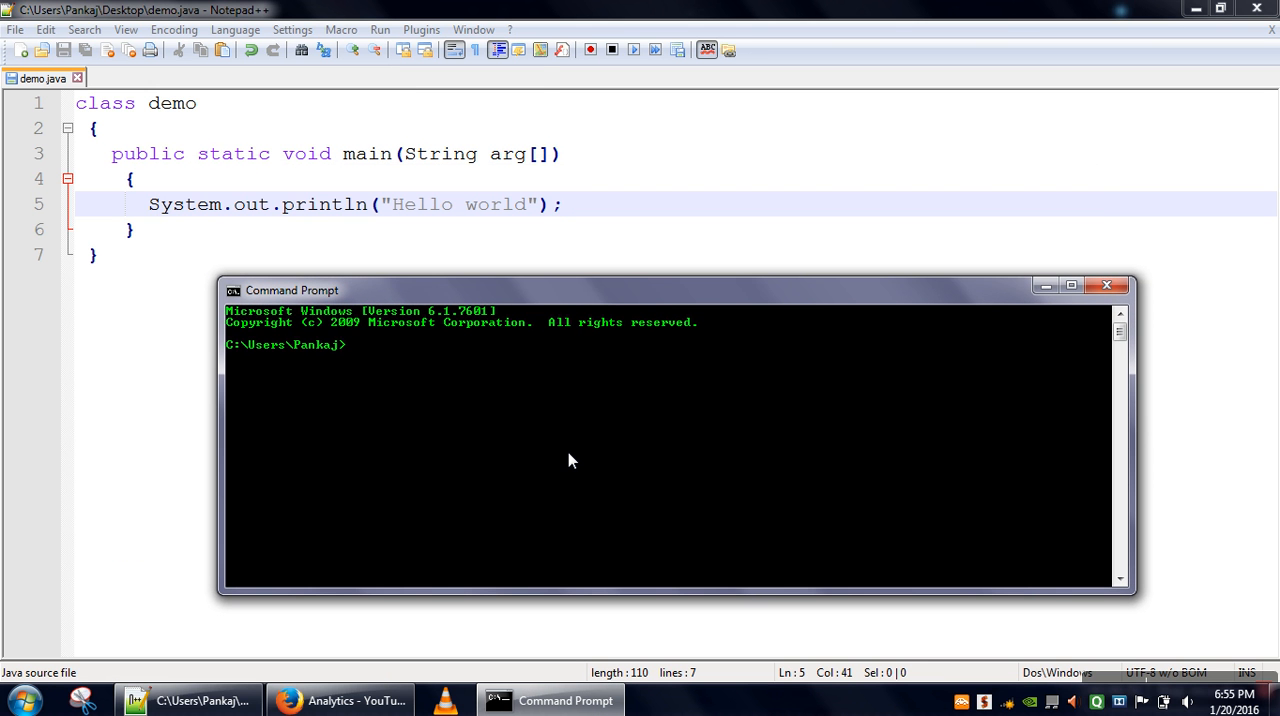
{"action": "type", "text": "cd Desktop"}
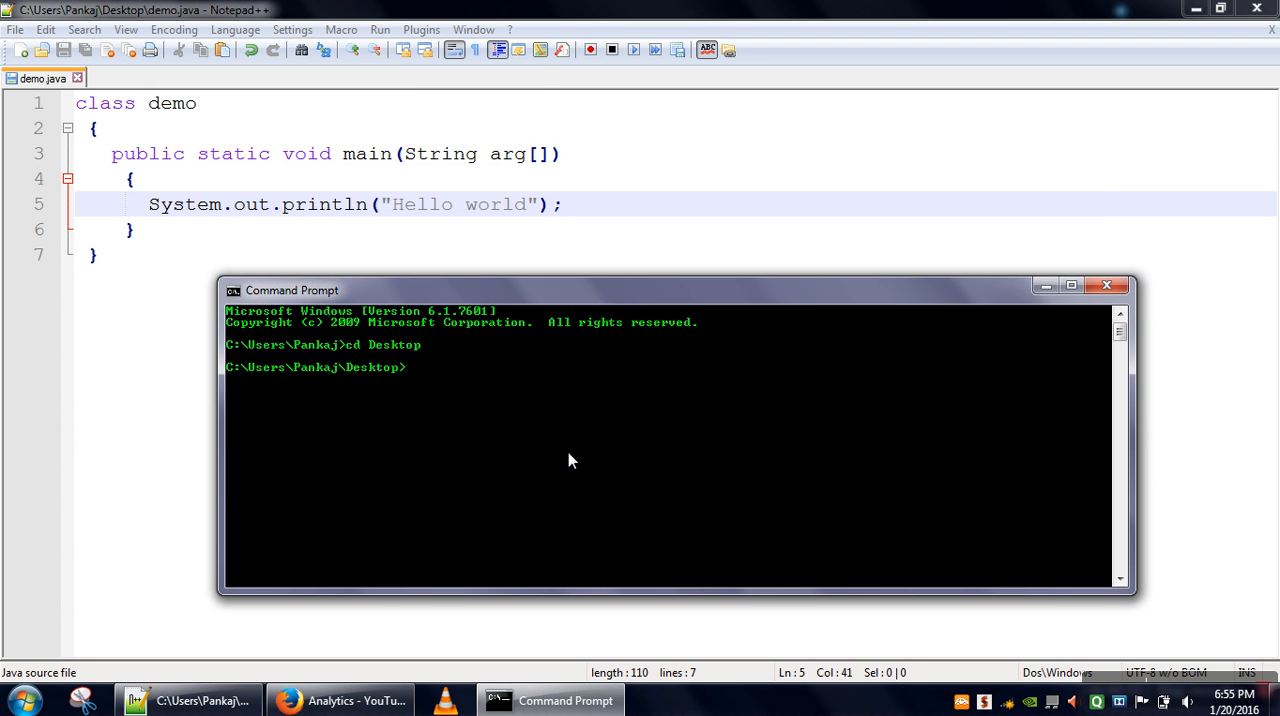
{"action": "type", "text": "javac dmo"}
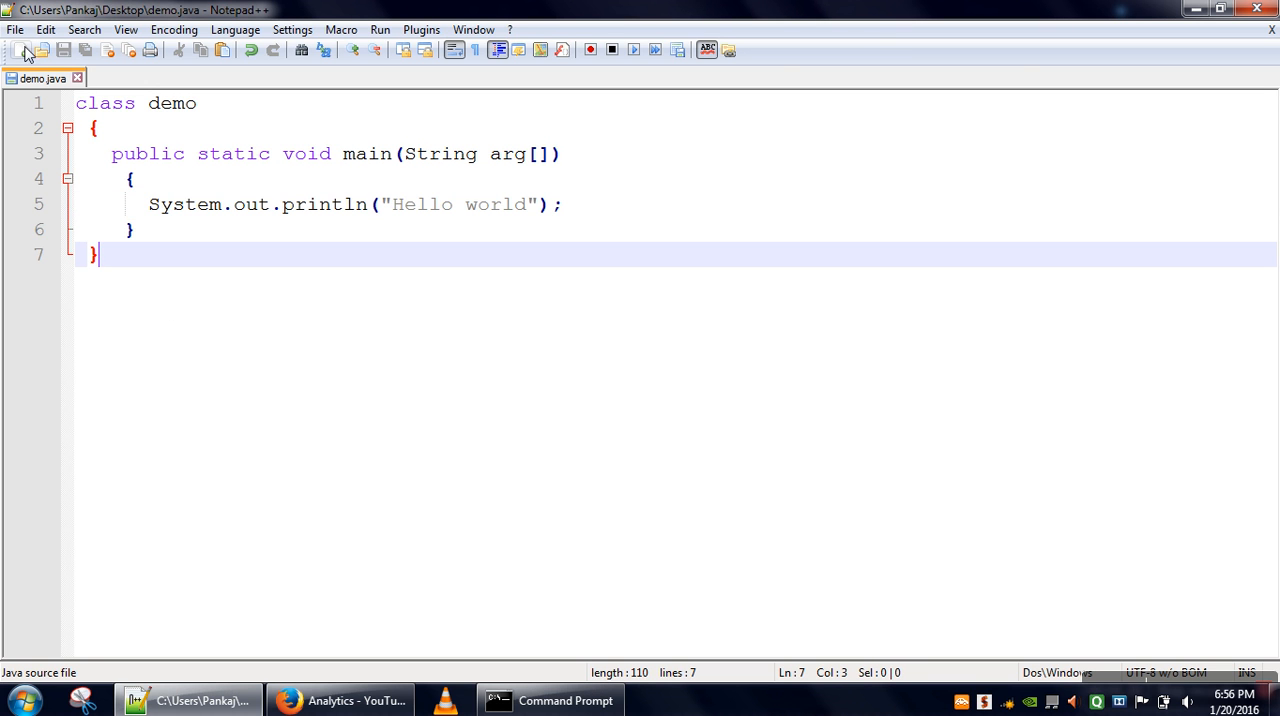
Create a new empty document tab next to demo.java.
{"action": "left_click", "coordinate": [24, 50]}
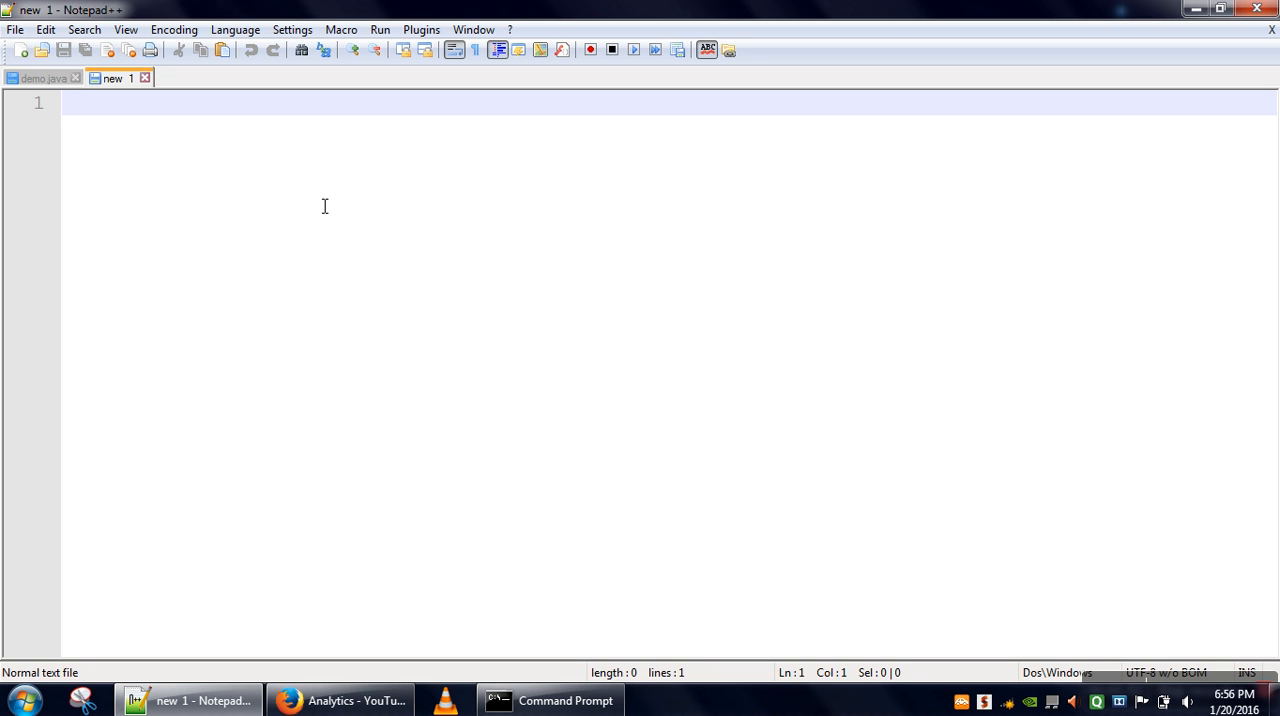
Write the manifest line Main-Class: demo with a trailing newline and start saving it.
{"action": "type", "text": "M"}
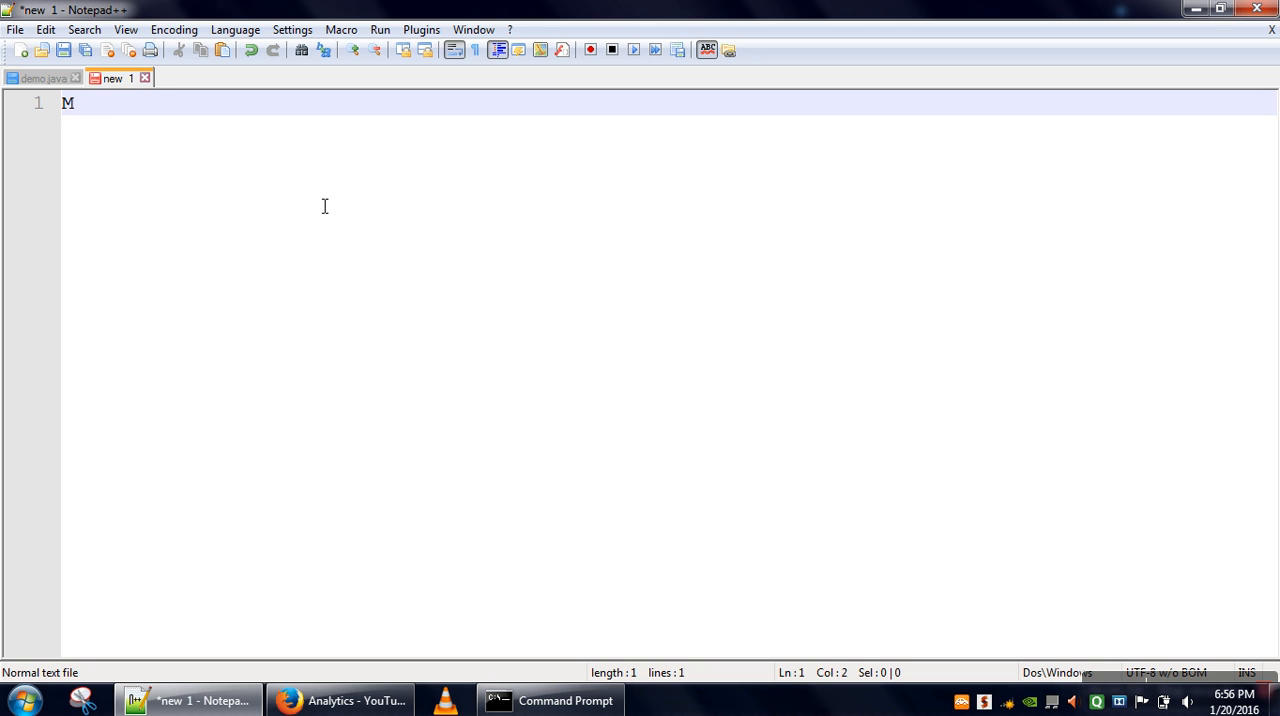
{"action": "type", "text": "ain-"}
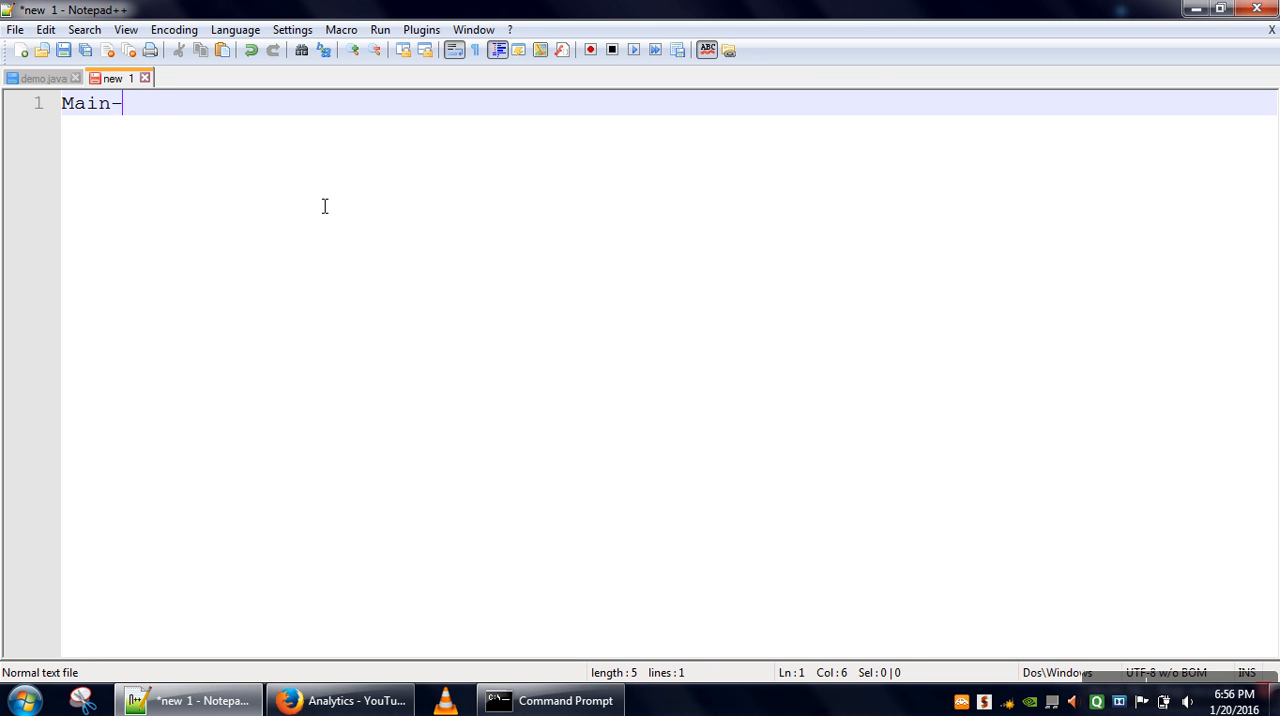
{"action": "type", "text": "Class:"}
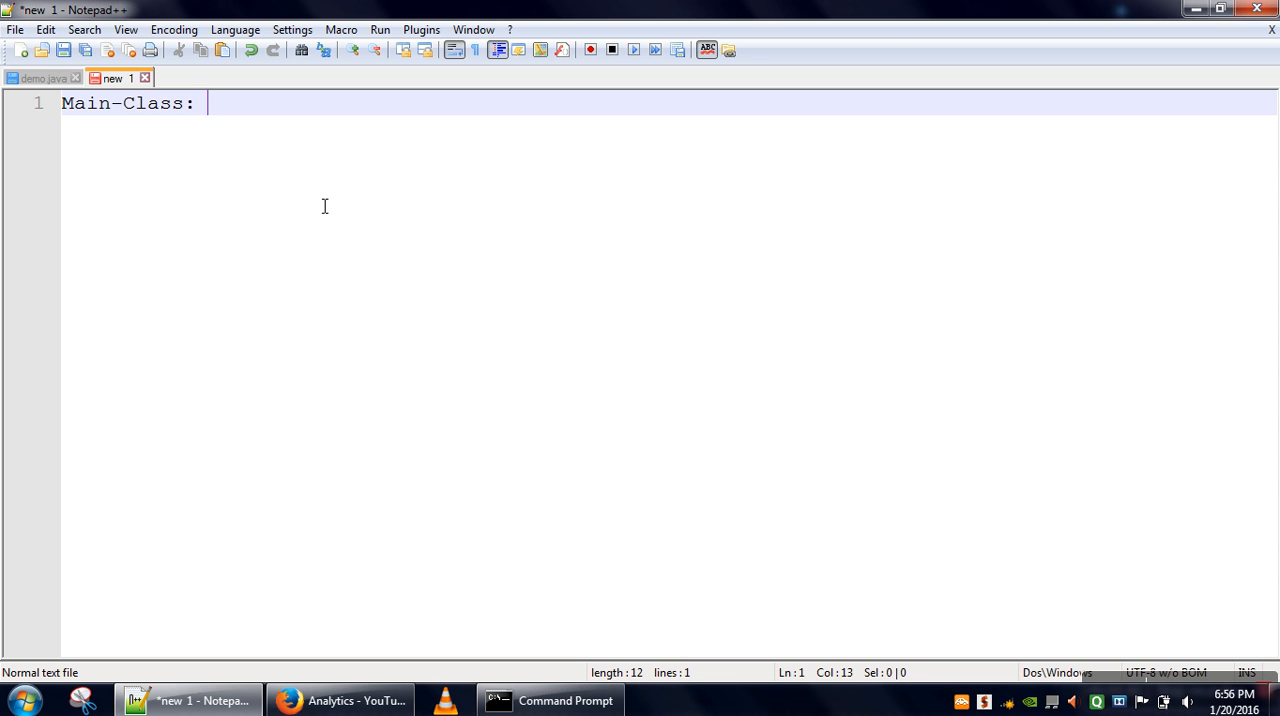
{"action": "mouse_move", "coordinate": [104, 112]}
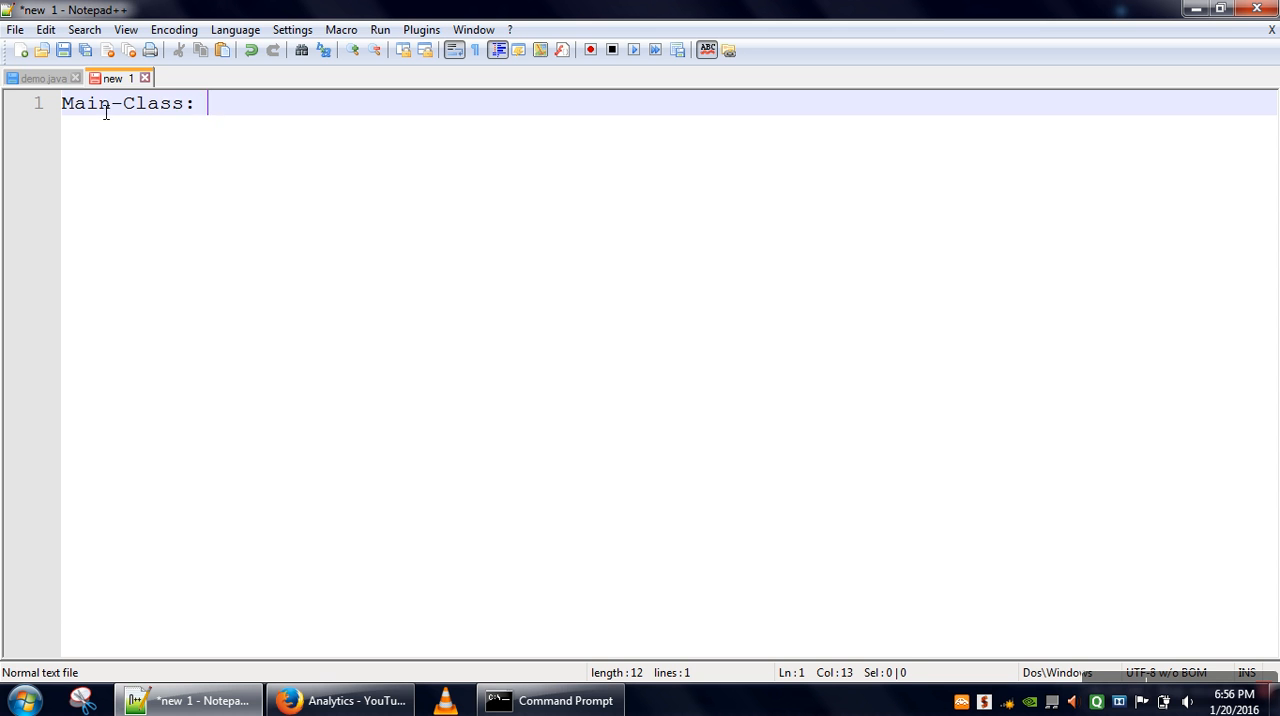
{"action": "left_click", "coordinate": [42, 78]}
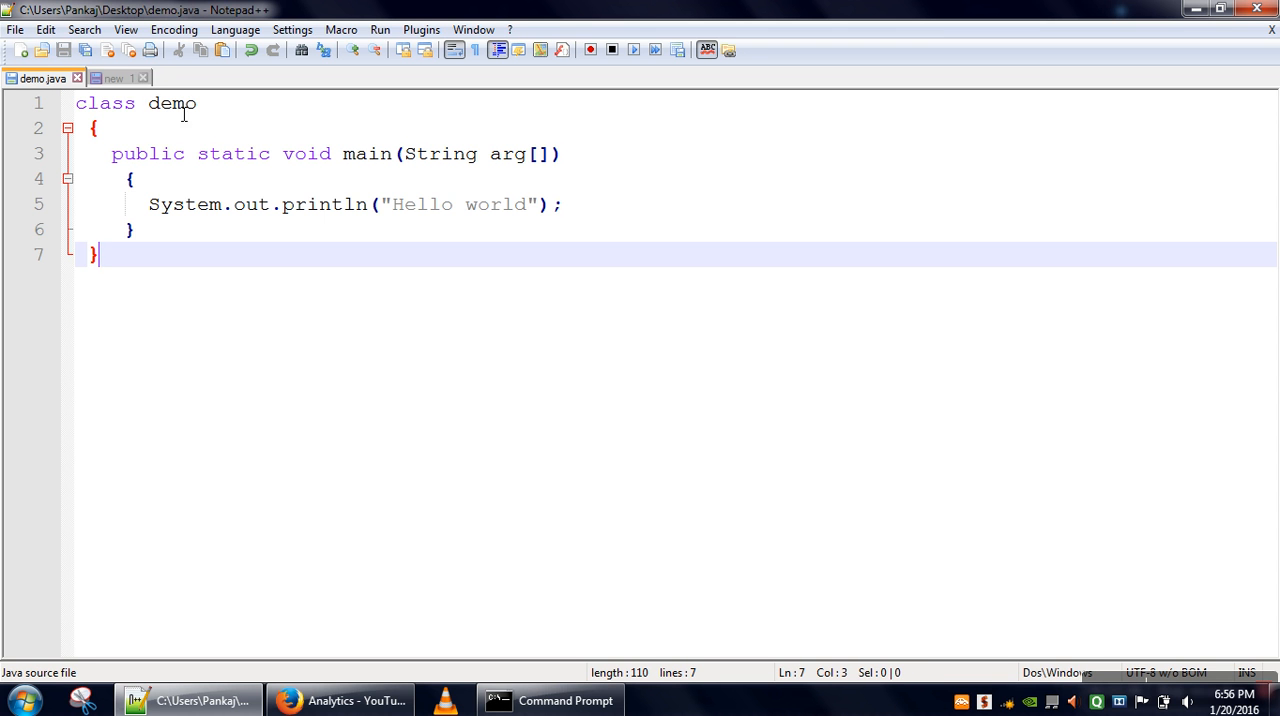
{"action": "left_click", "coordinate": [112, 78]}
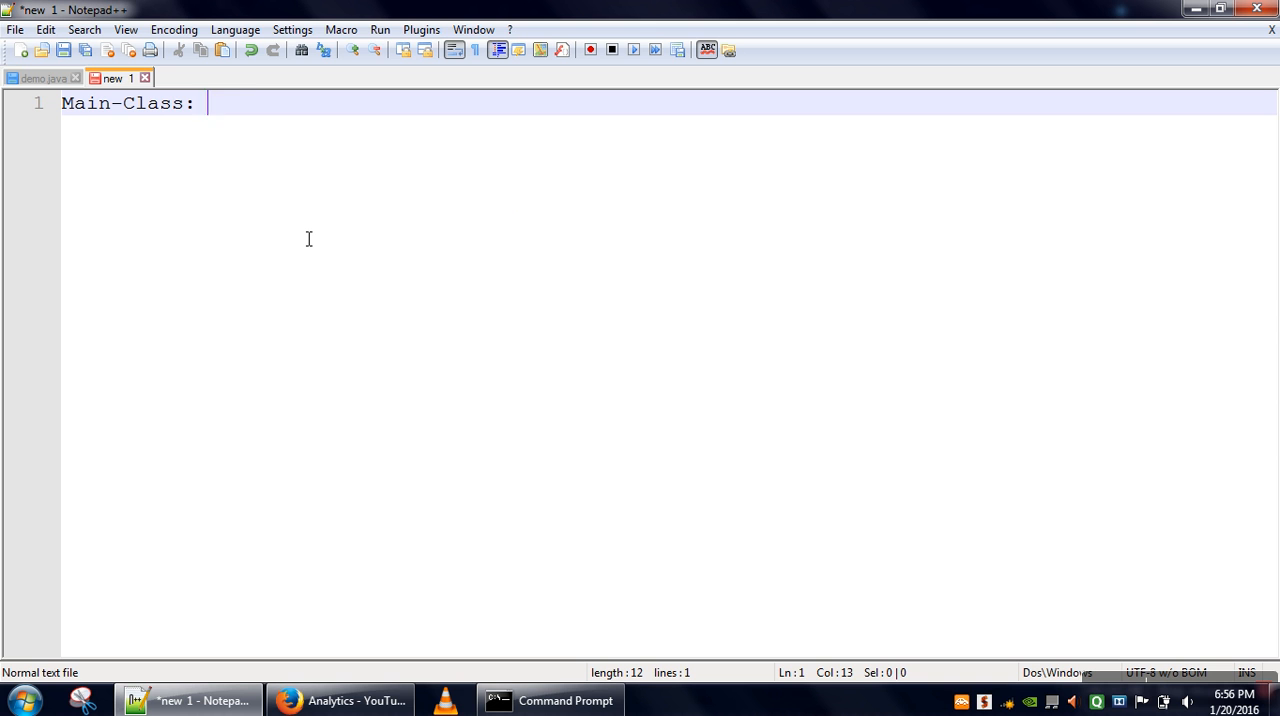
{"action": "type", "text": "demo"}
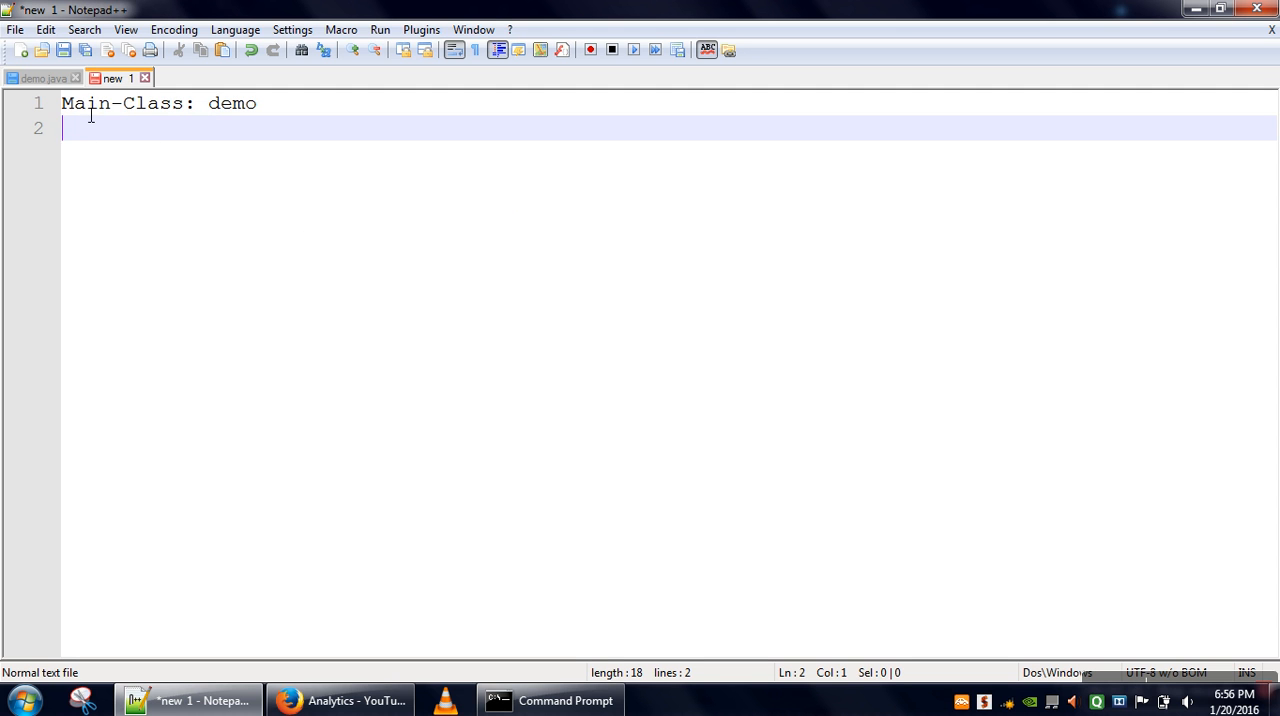
{"action": "mouse_move", "coordinate": [116, 148]}
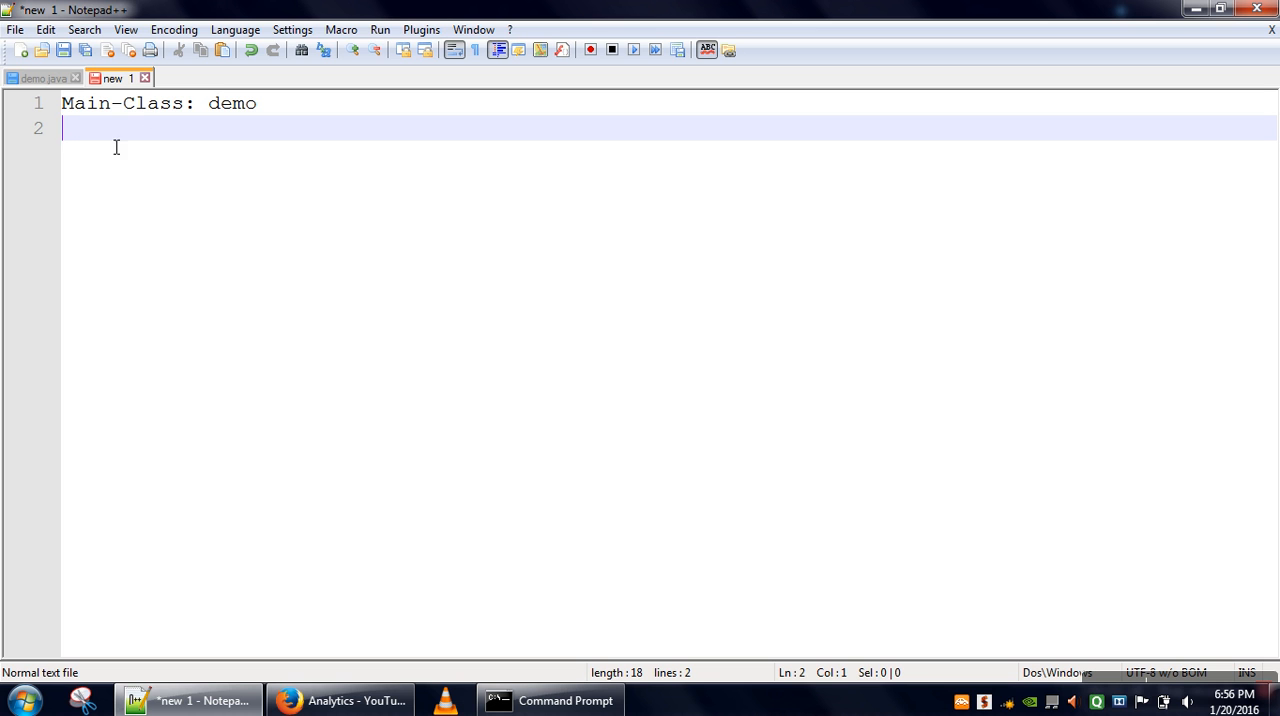
{"action": "mouse_move", "coordinate": [86, 140]}
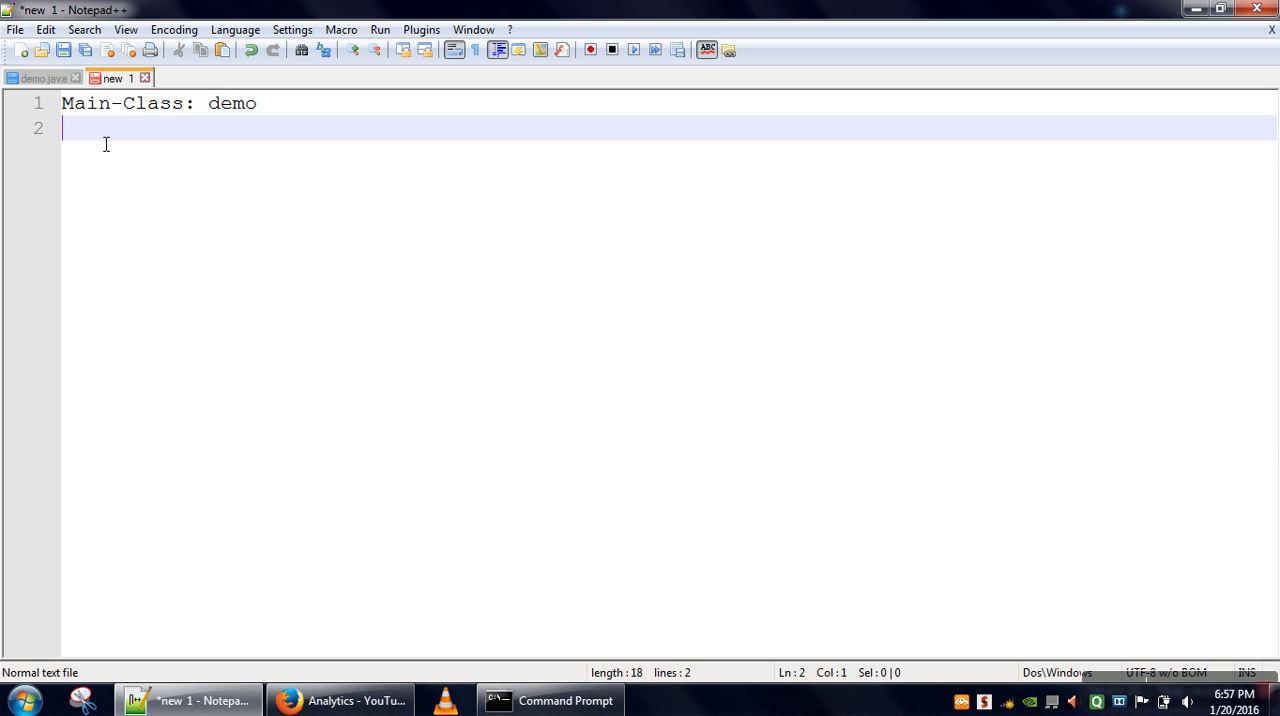
{"action": "mouse_move", "coordinate": [64, 50]}
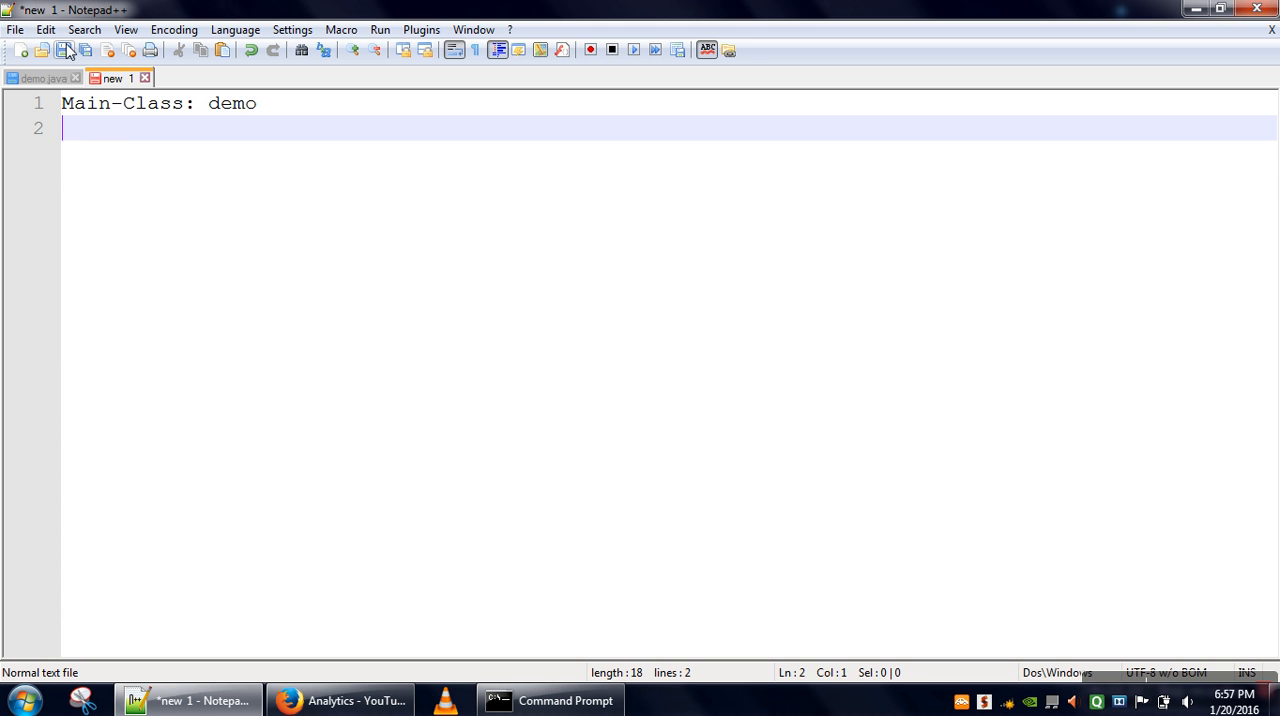
{"action": "left_click", "coordinate": [64, 50]}
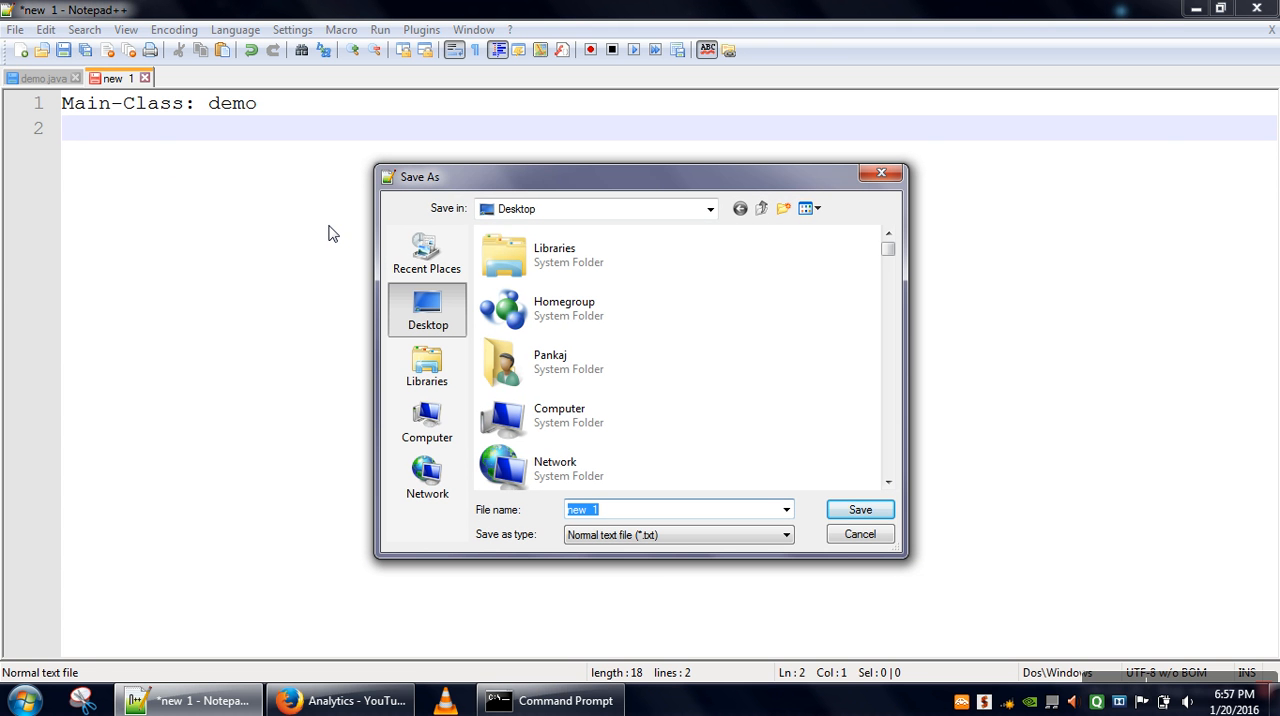
Save as Manifest.txt on the Desktop, overwriting the old file, and return to Command Prompt.
{"action": "type", "text": "Manifest.txt"}
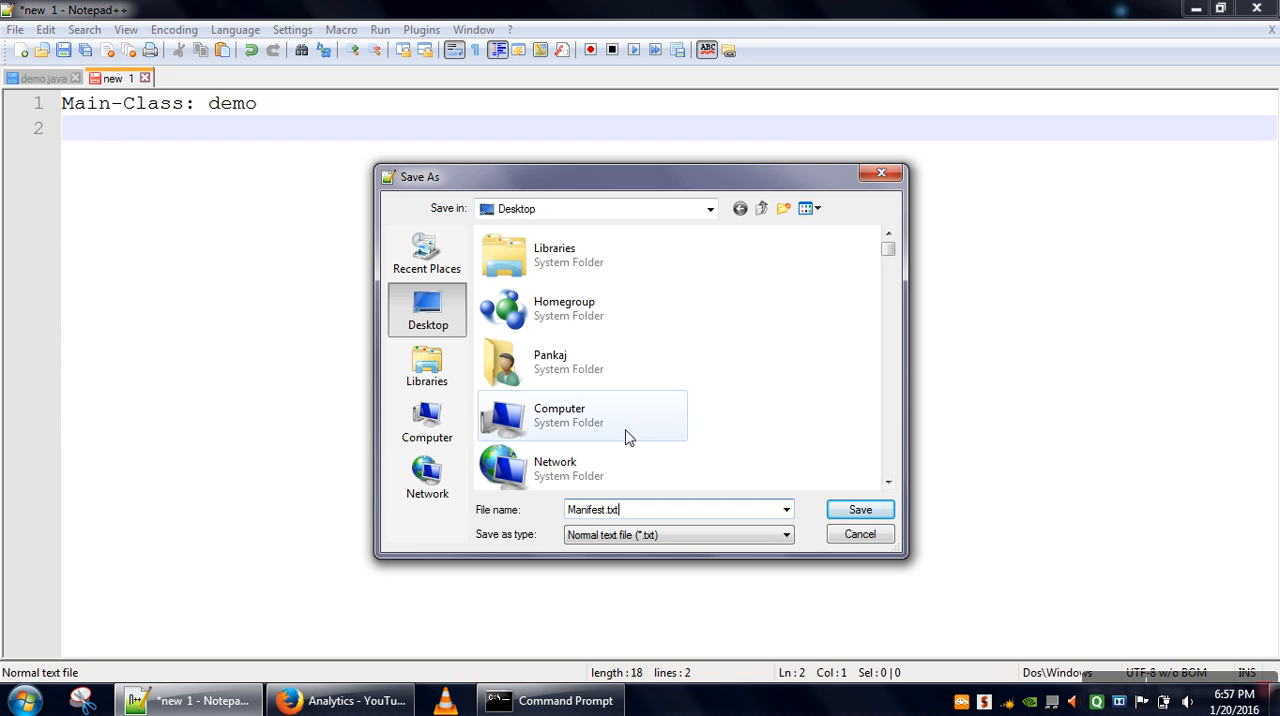
{"action": "left_click", "coordinate": [860, 508]}
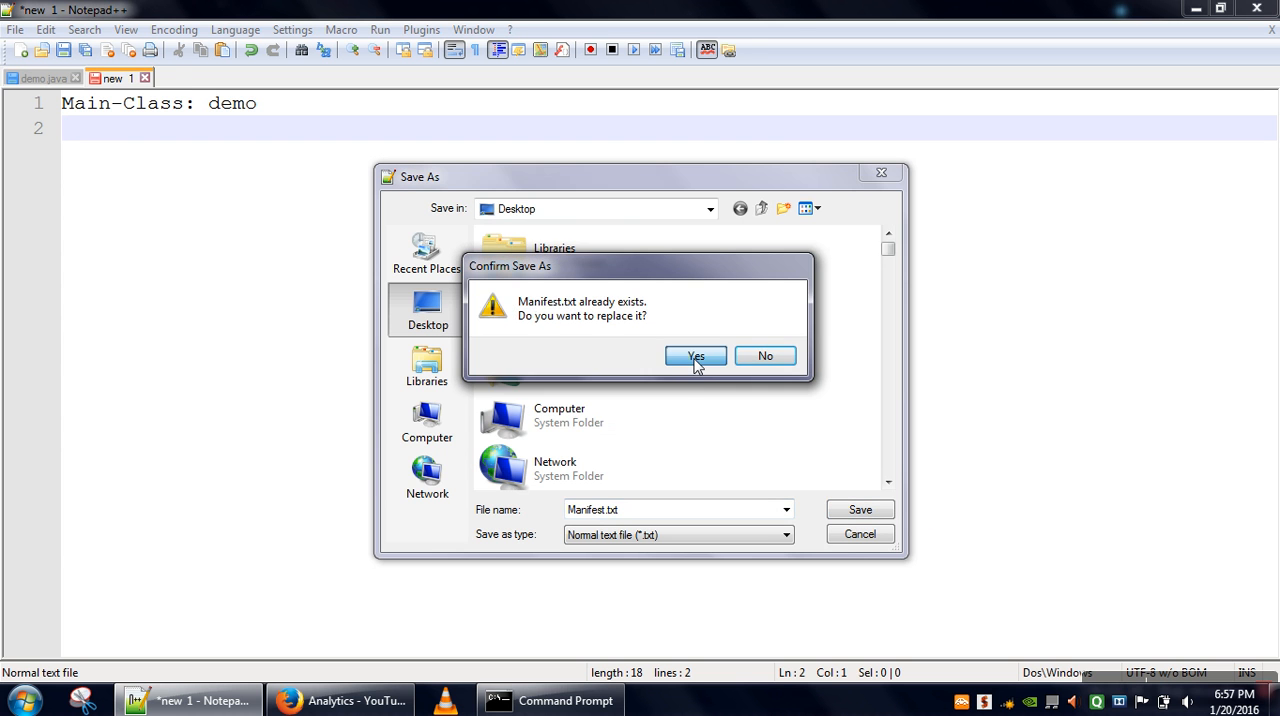
{"action": "left_click", "coordinate": [696, 356]}
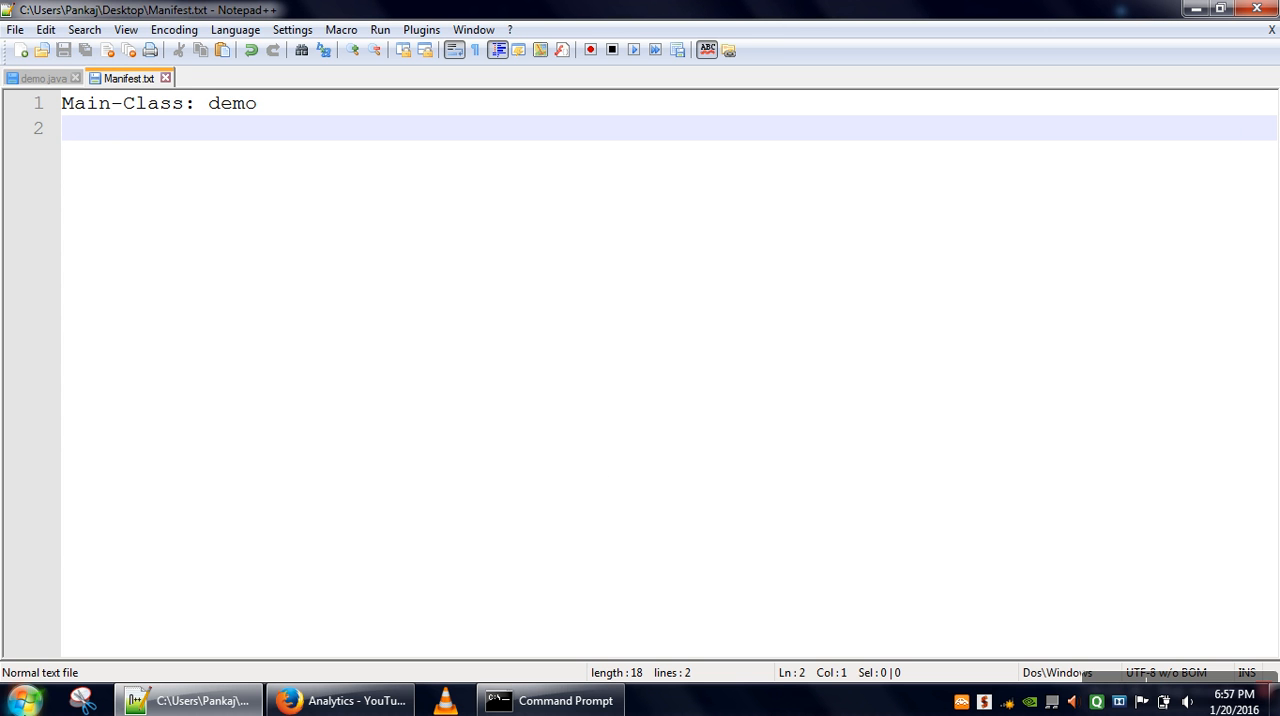
{"action": "left_click", "coordinate": [550, 700]}
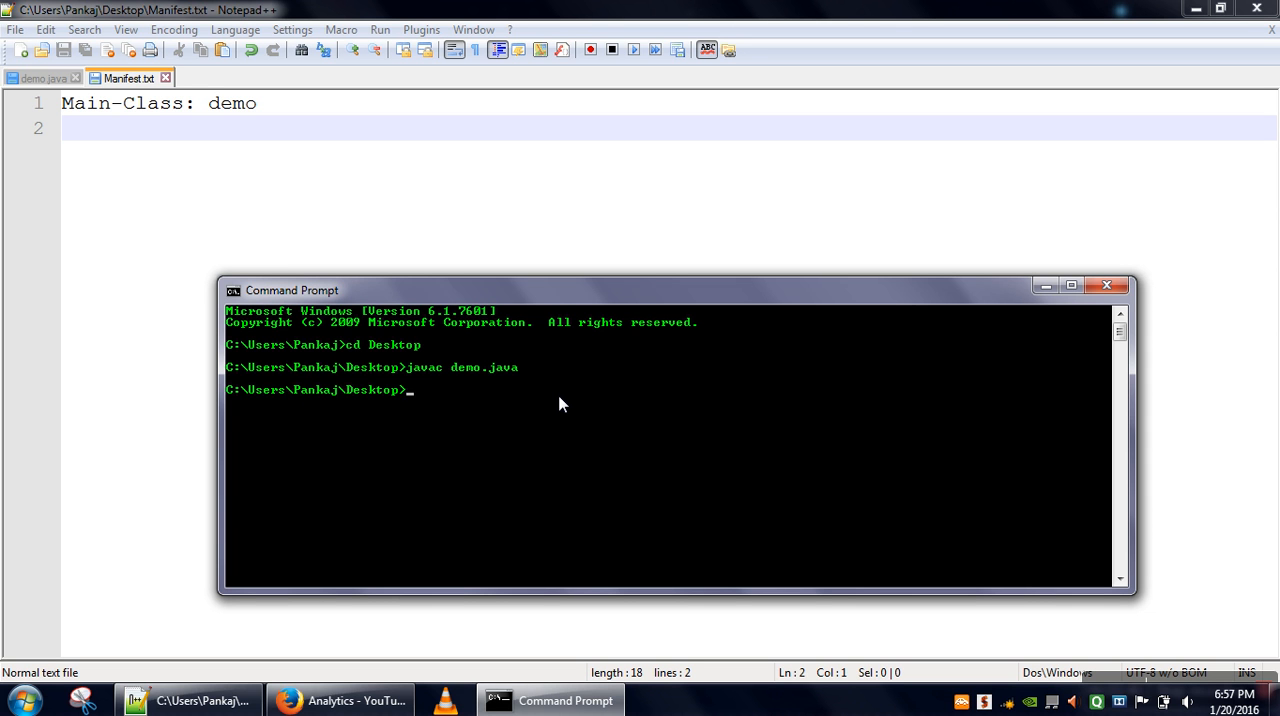
Enter the command jar -cfvm Demo.jar Manifest.txt at the Desktop prompt without running it.
{"action": "type", "text": "jar"}
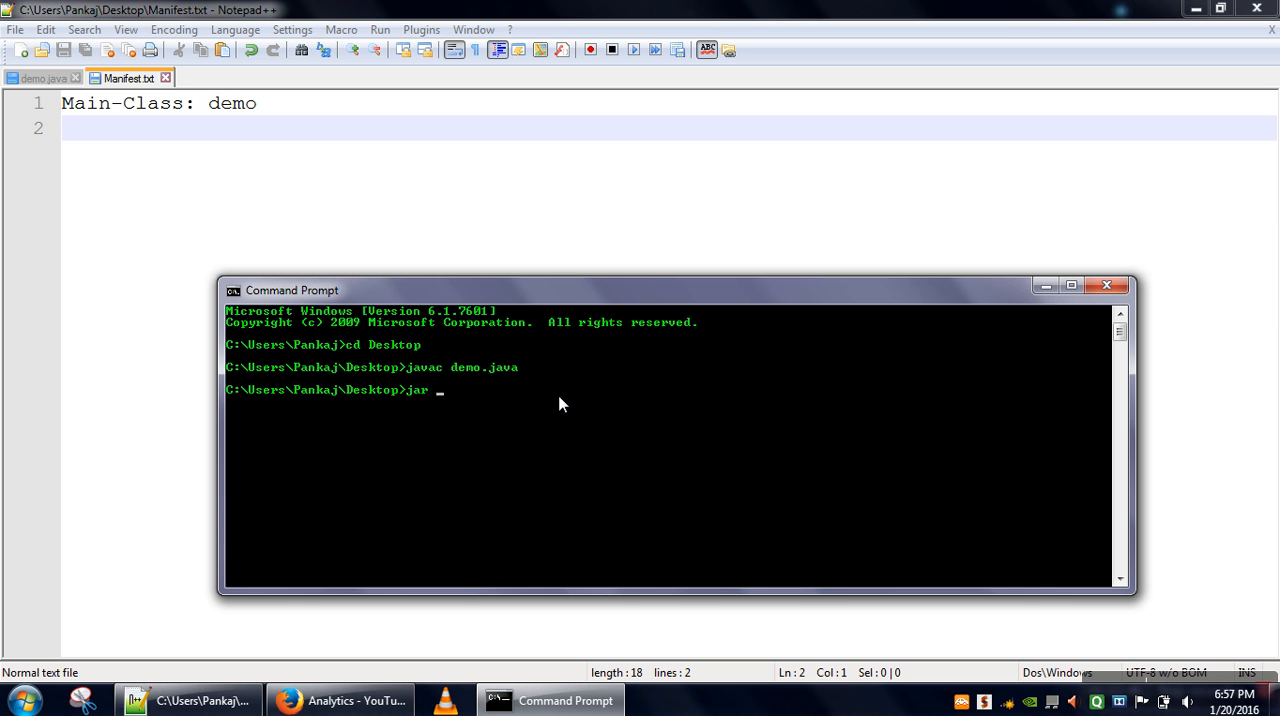
{"action": "type", "text": "-cf"}
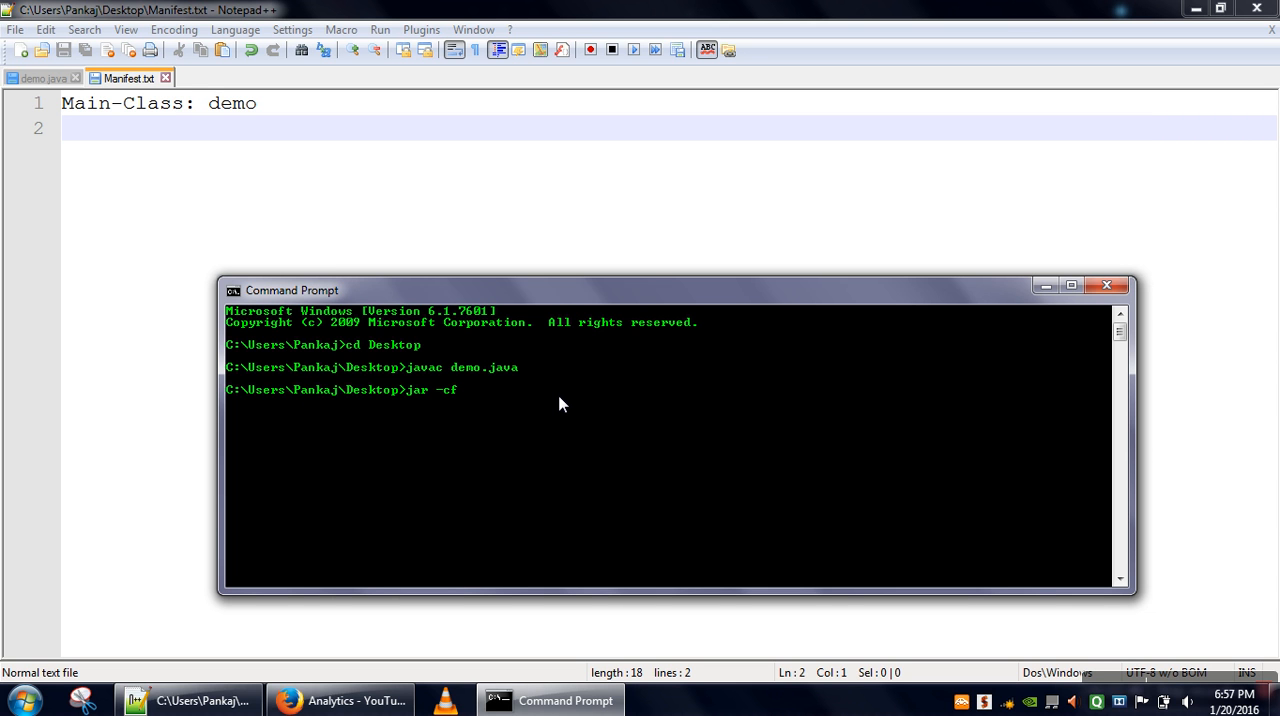
{"action": "type", "text": "vm"}
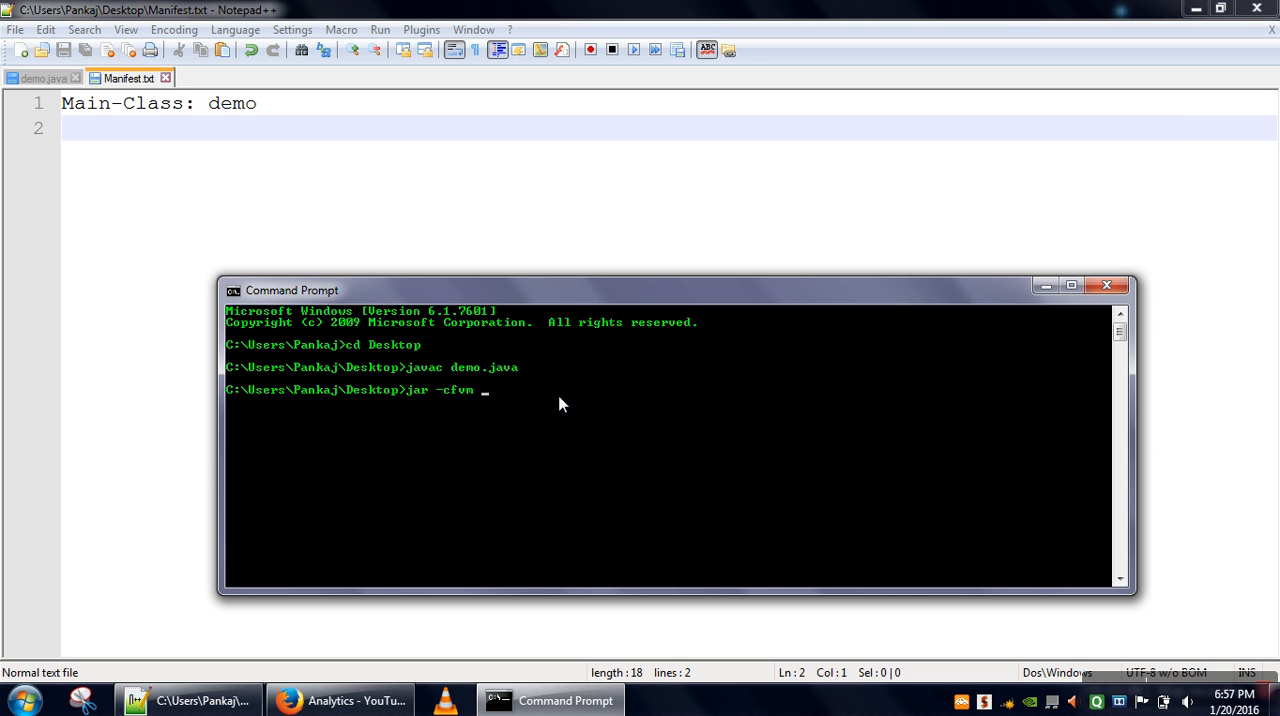
{"action": "type", "text": "D"}
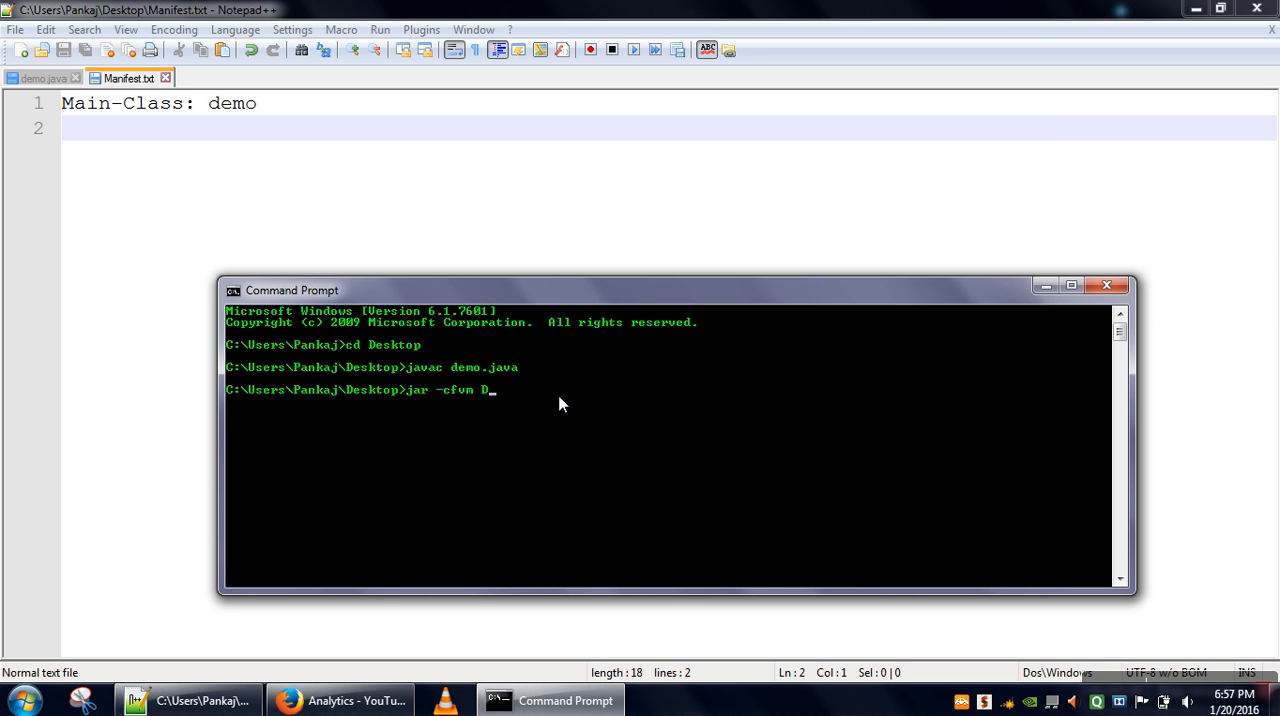
{"action": "type", "text": "emo.jar"}
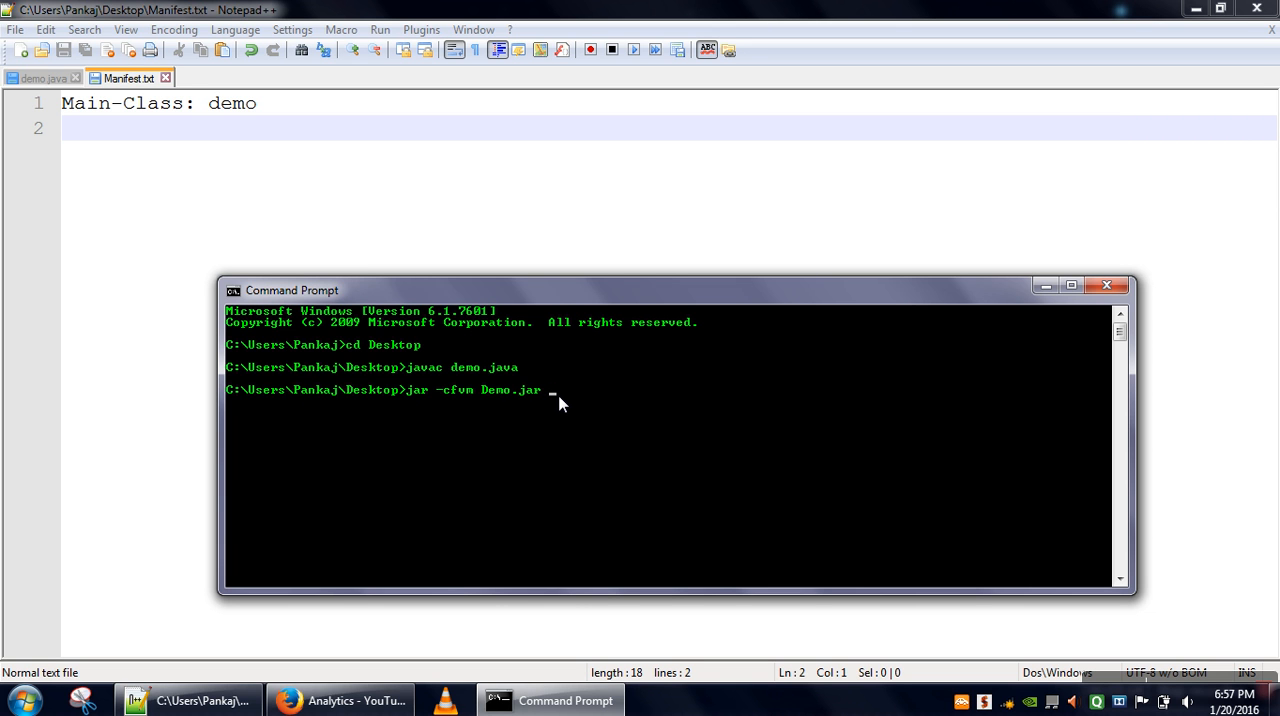
{"action": "type", "text": "Manifest.txt"}
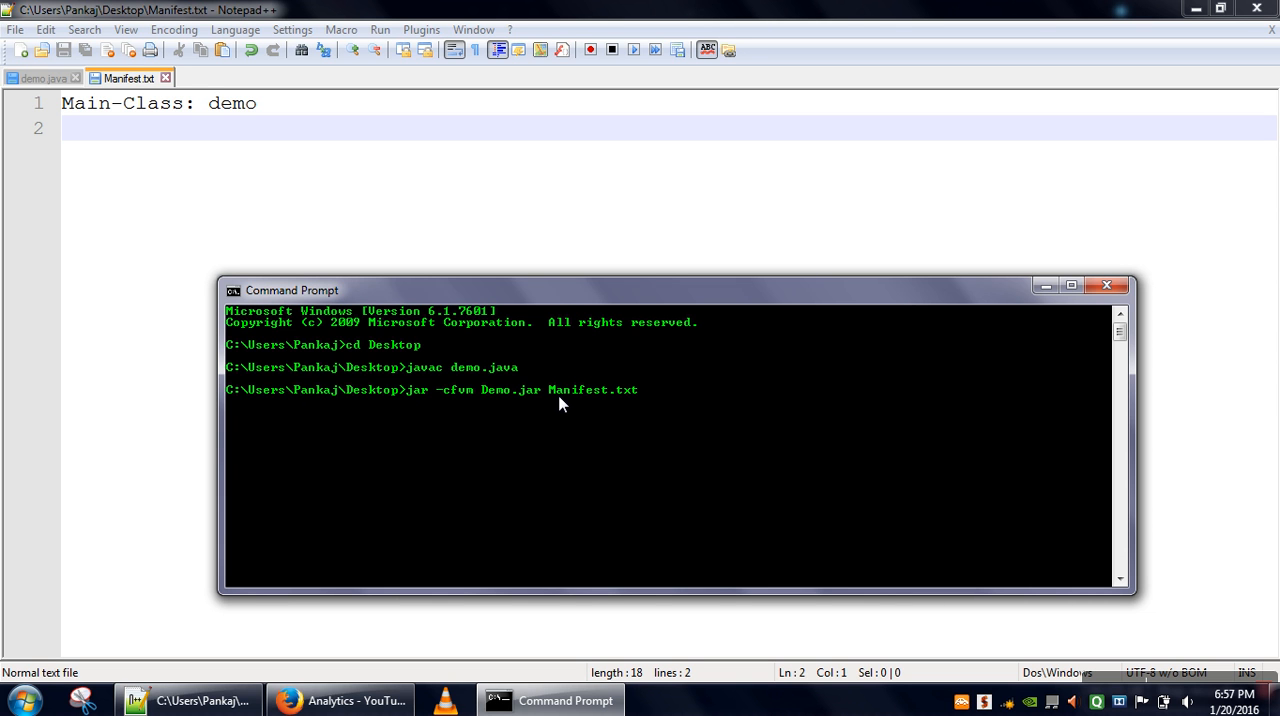
{"action": "mouse_move", "coordinate": [508, 396]}
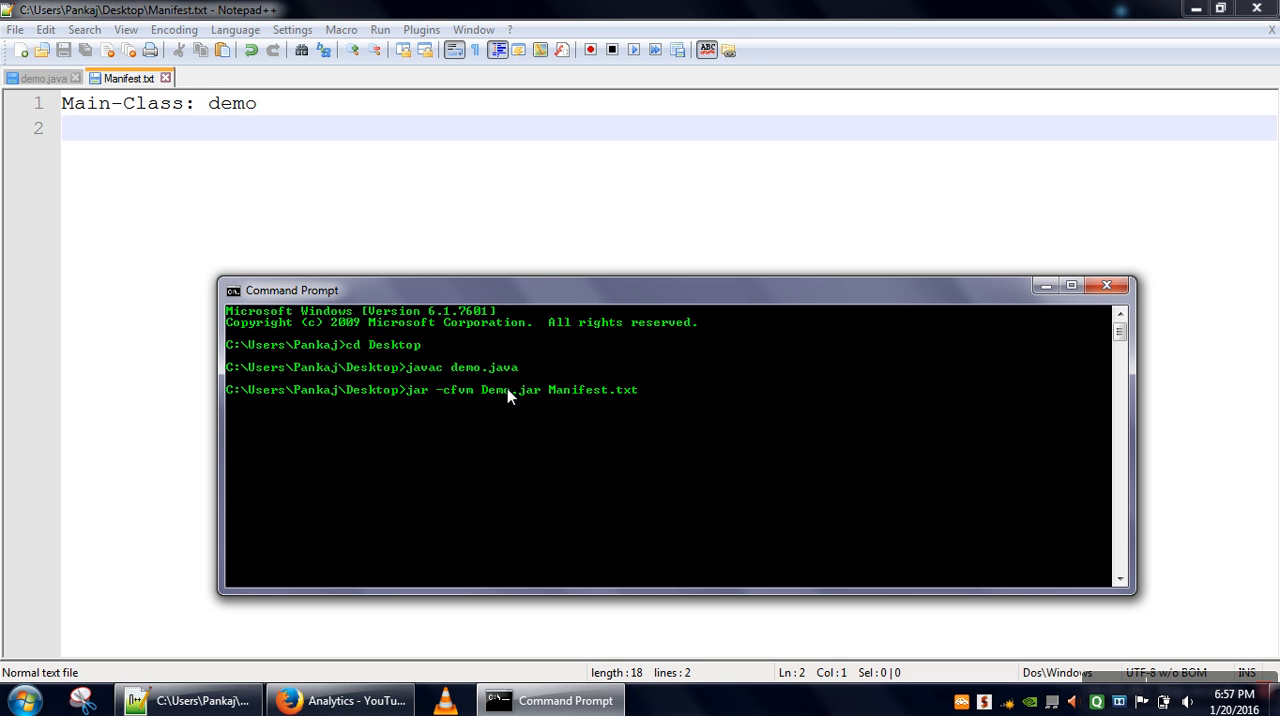
{"action": "mouse_move", "coordinate": [572, 398]}
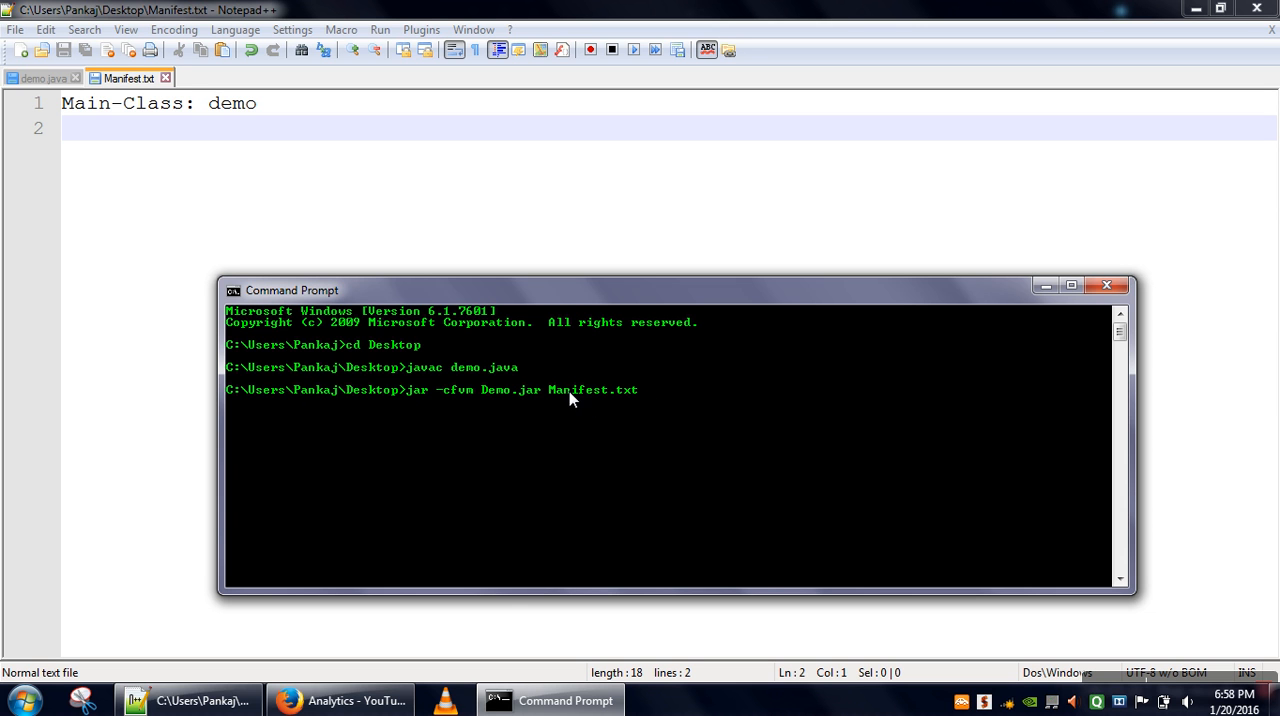
{"action": "mouse_move", "coordinate": [564, 396]}
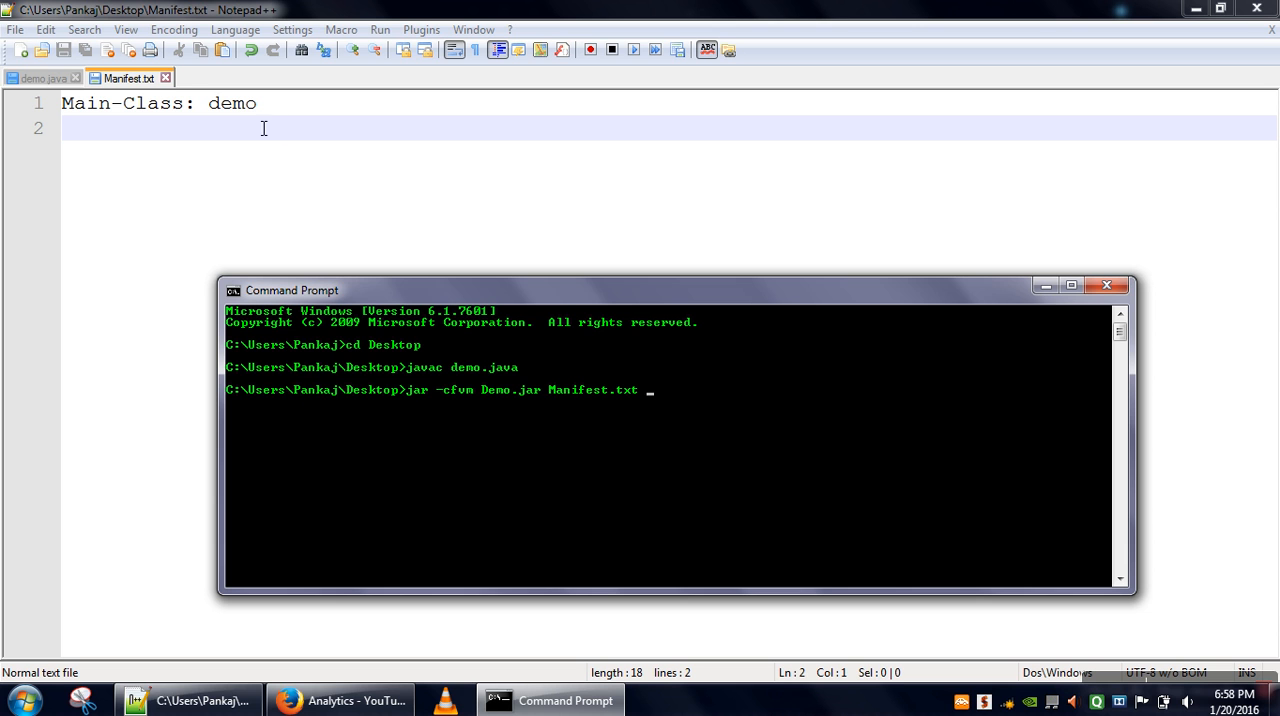
{"action": "mouse_move", "coordinate": [684, 408]}
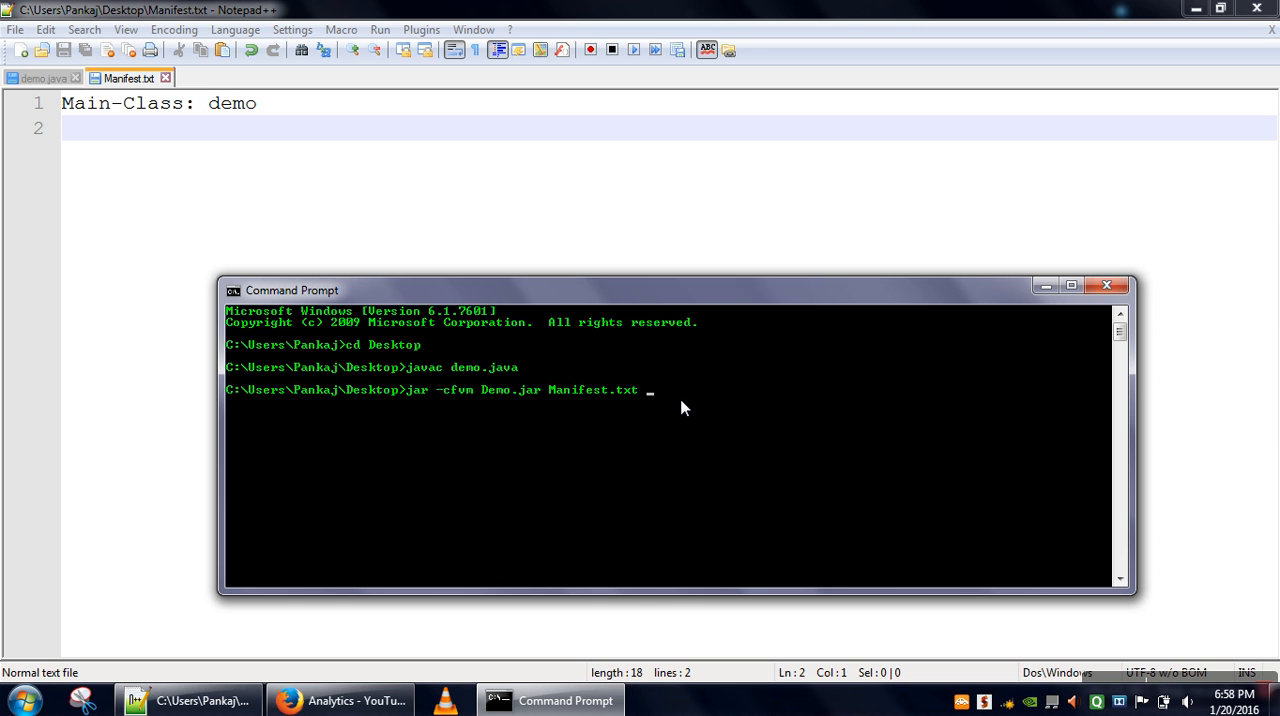
Append demo.class and run jar -cfvm Demo.jar Manifest.txt demo.class to build Demo.jar.
{"action": "type", "text": "d"}
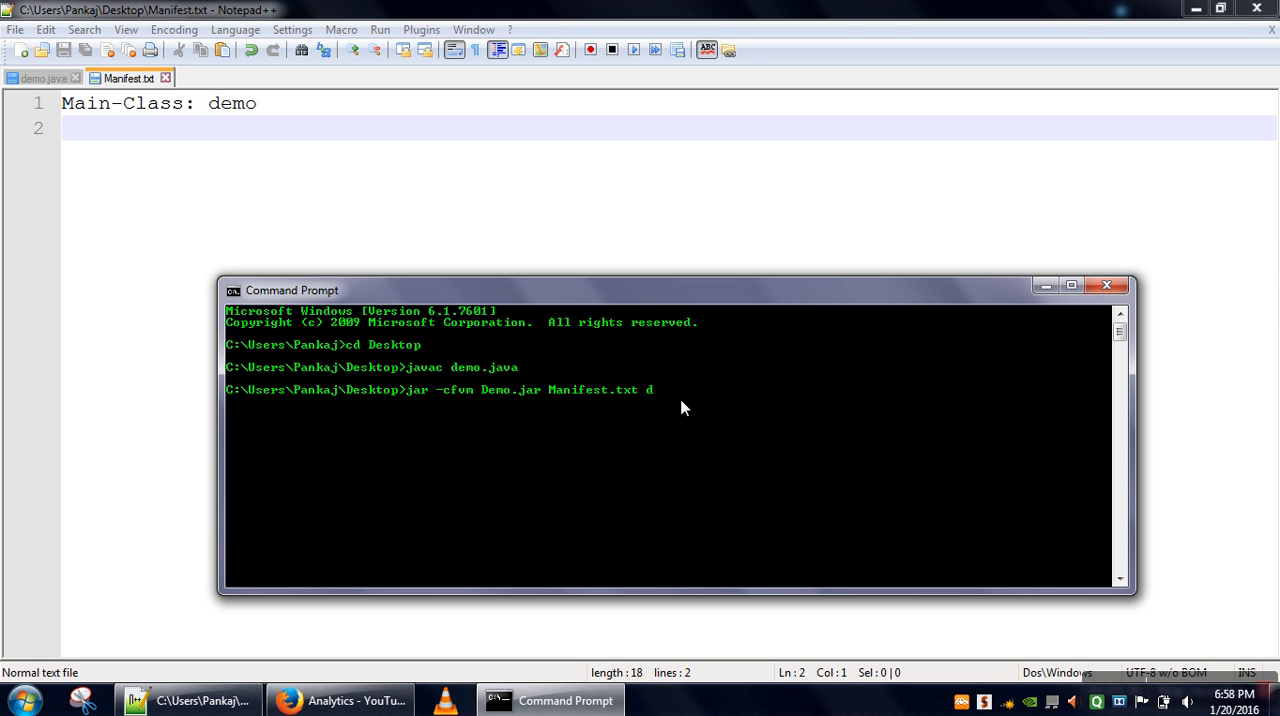
{"action": "type", "text": "emo"}
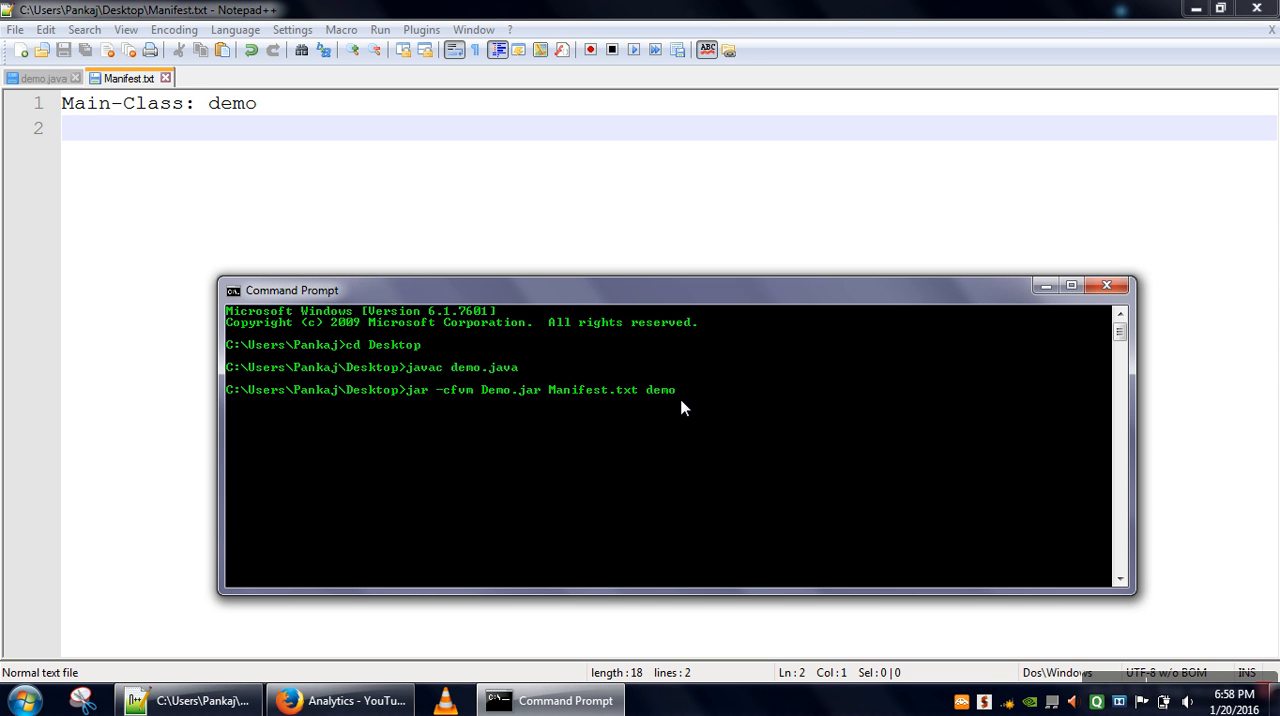
{"action": "type", "text": ".class"}
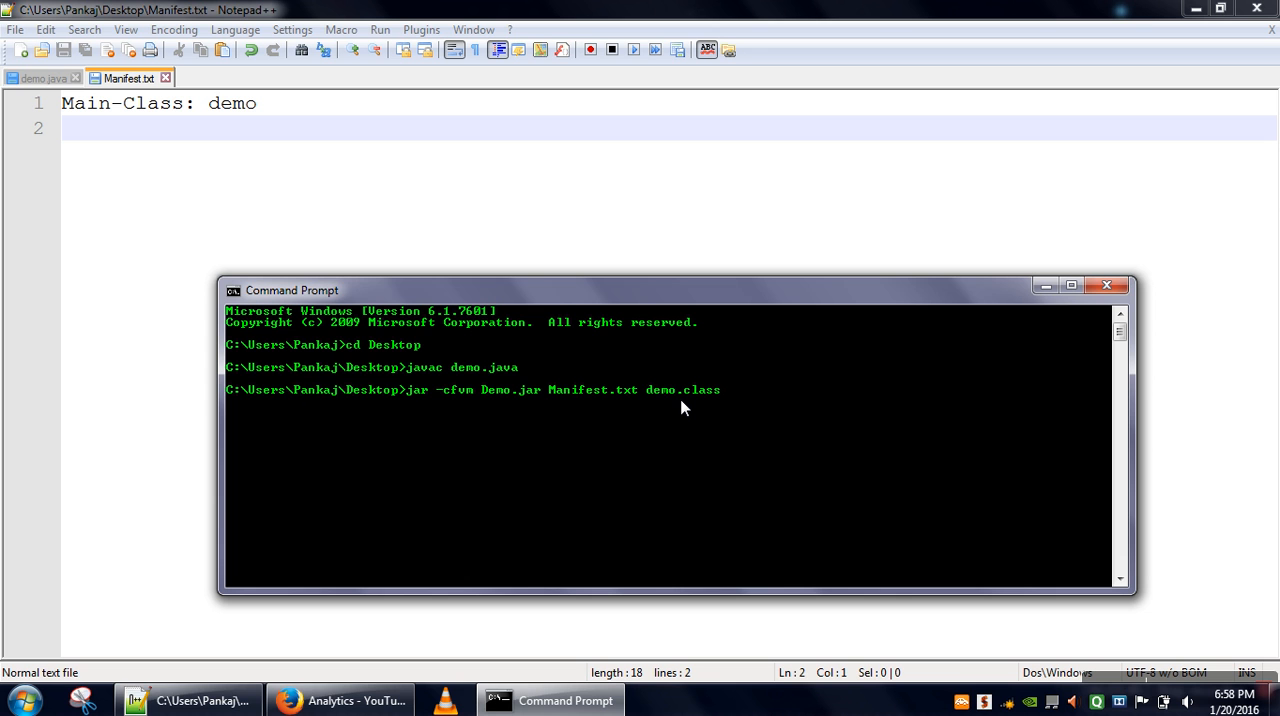
{"action": "key", "text": "Return"}
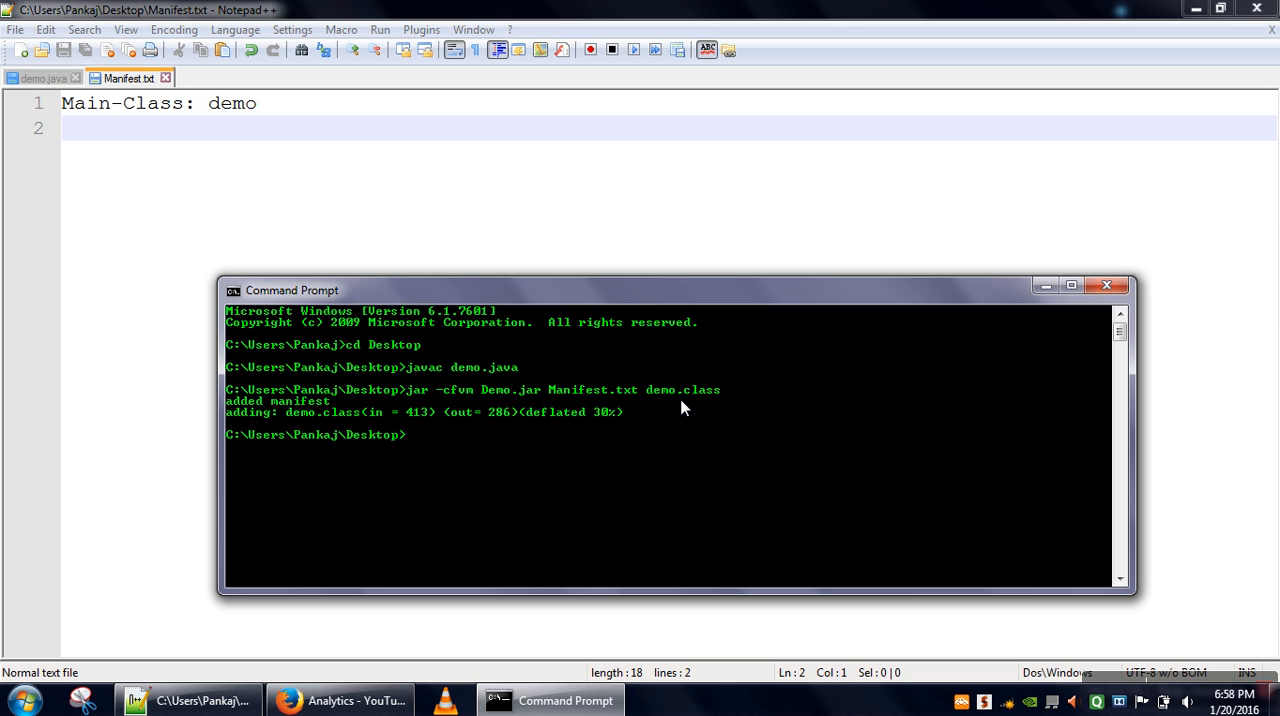
Enter the command java -jar Demo.jar at the prompt without running it yet.
{"action": "type", "text": "java -"}
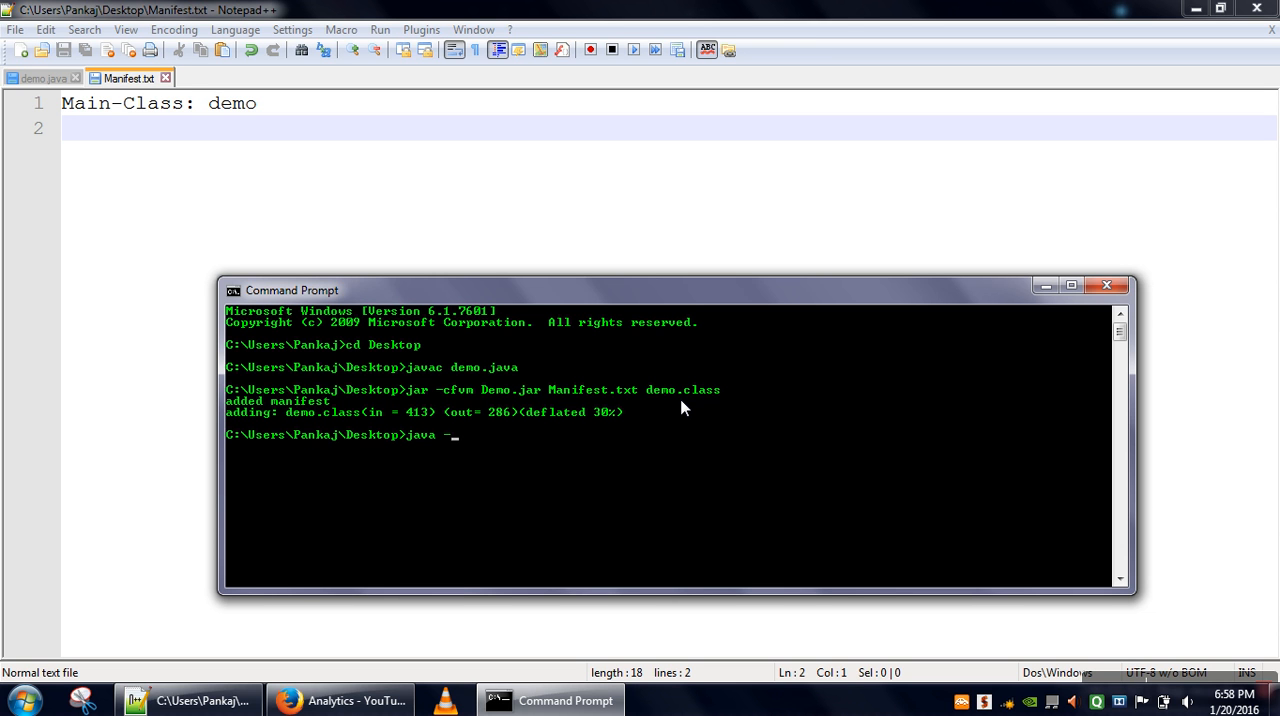
{"action": "type", "text": "jar"}
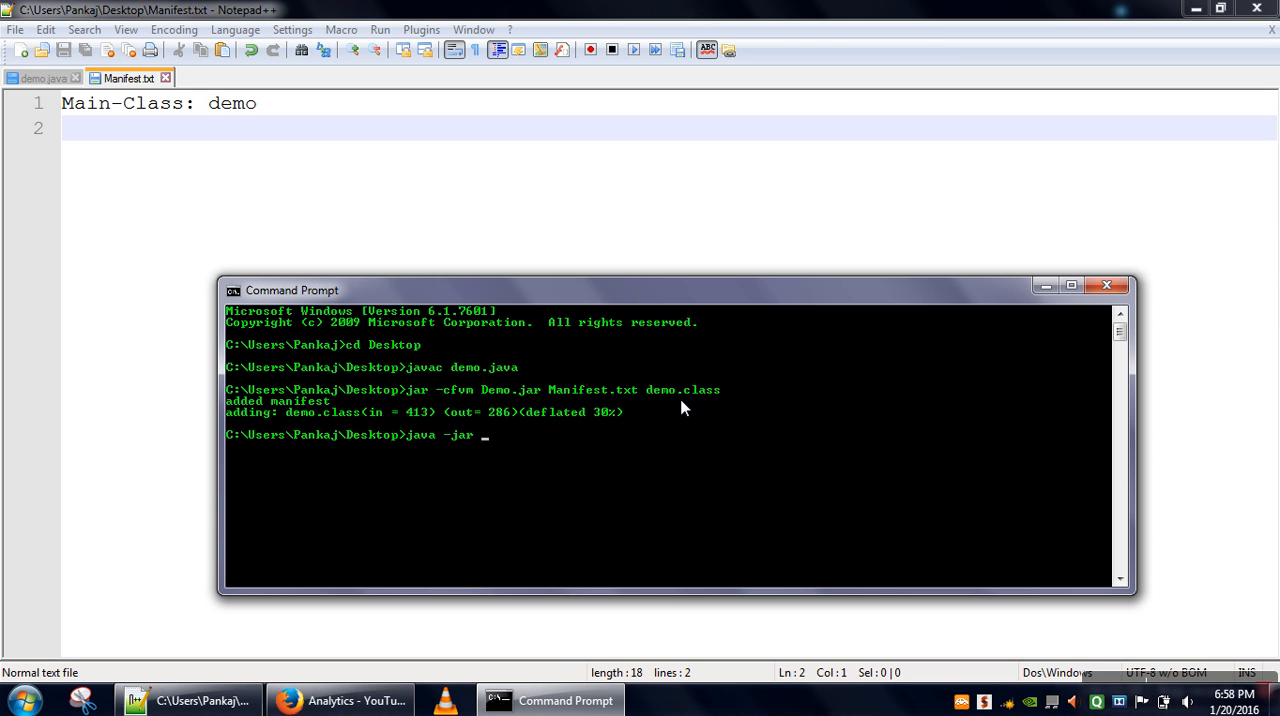
{"action": "type", "text": "Demo.jar"}
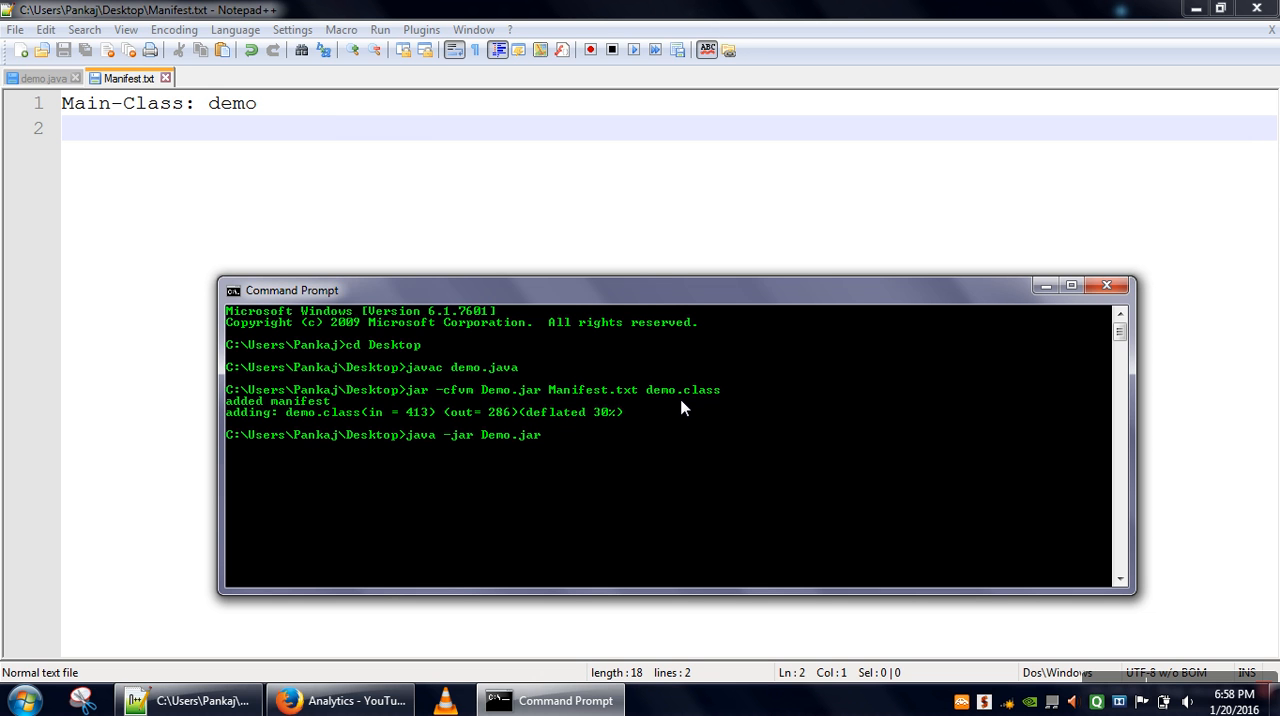